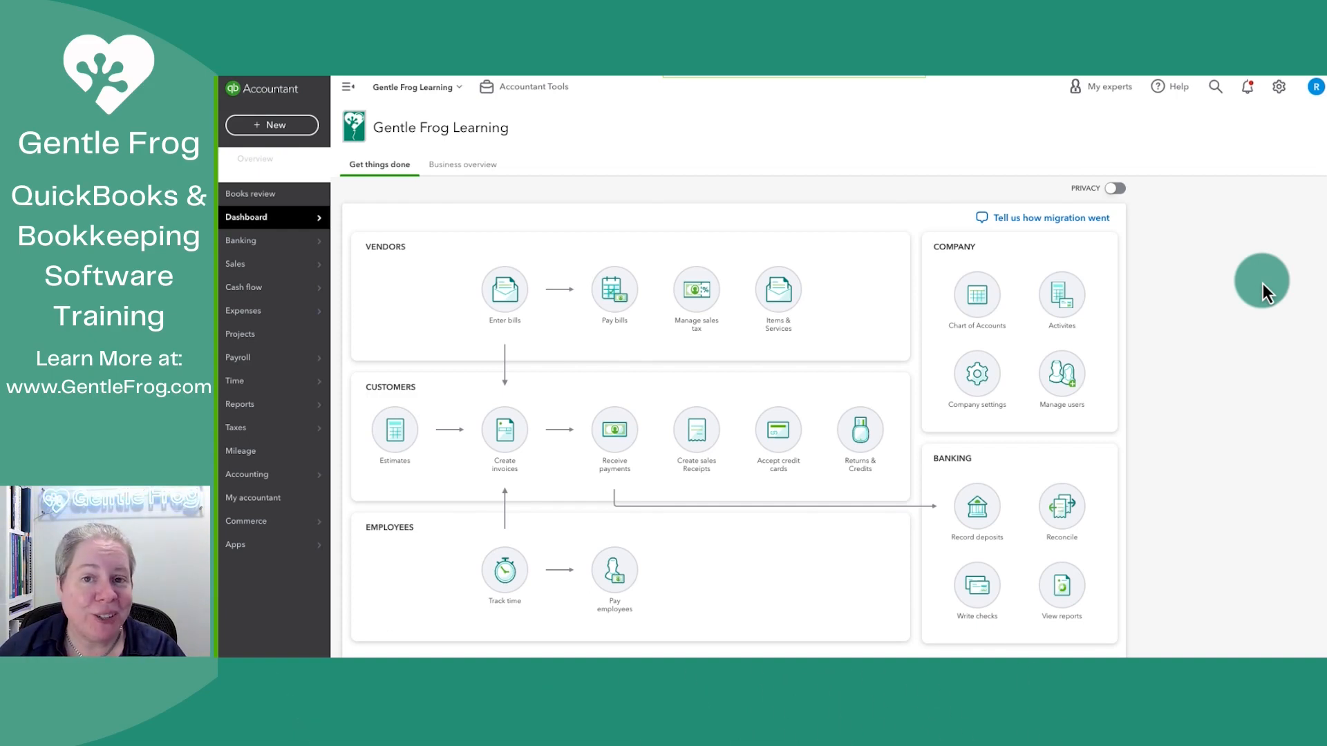
pyautogui.moveTo(1197, 330)
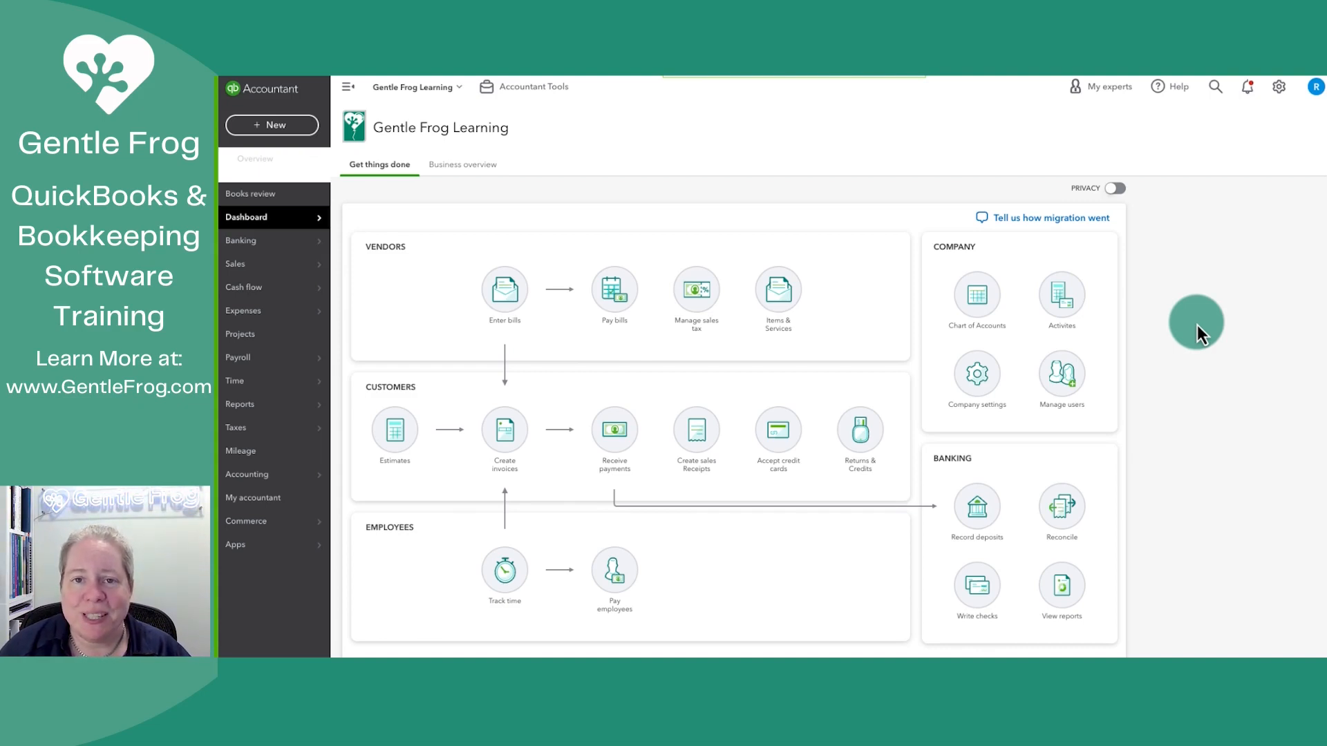
pyautogui.moveTo(304, 567)
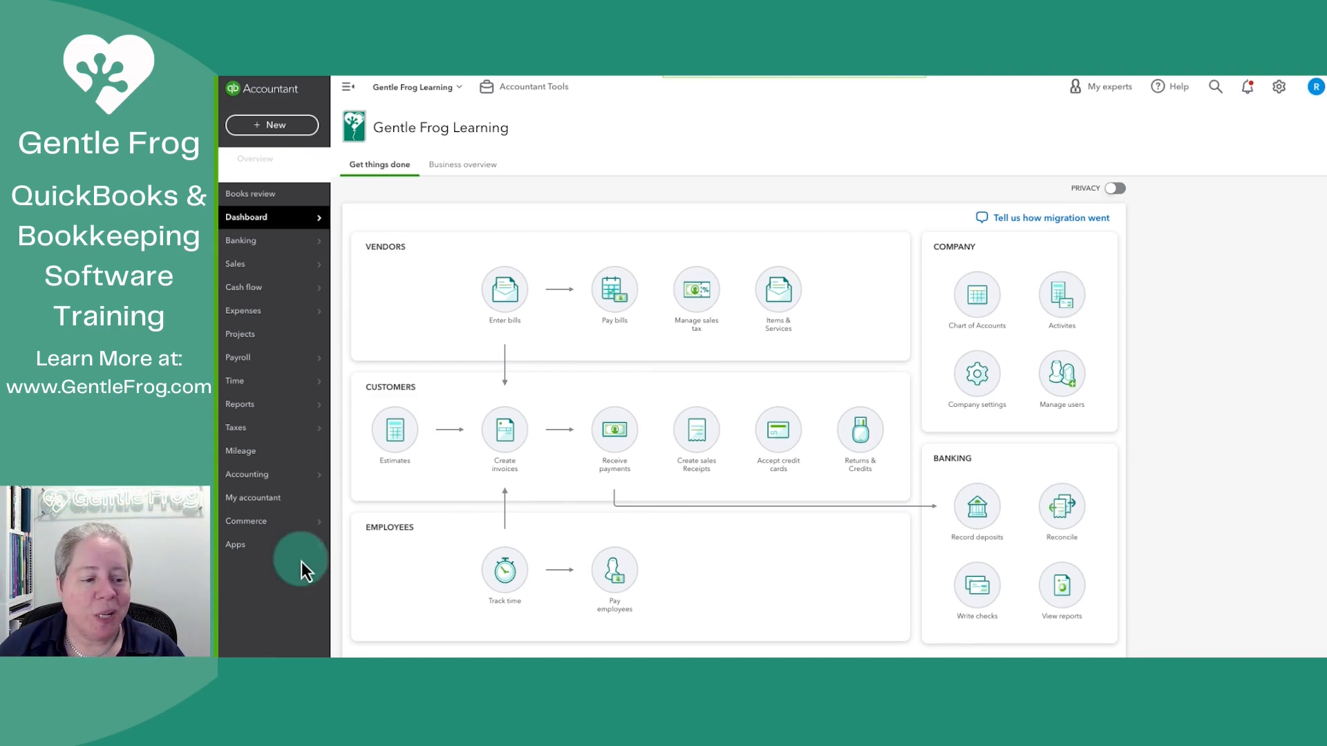
# - Run the standard Profit and Loss report with columns displayed by Months, January through May 2023
pyautogui.click(240, 403)
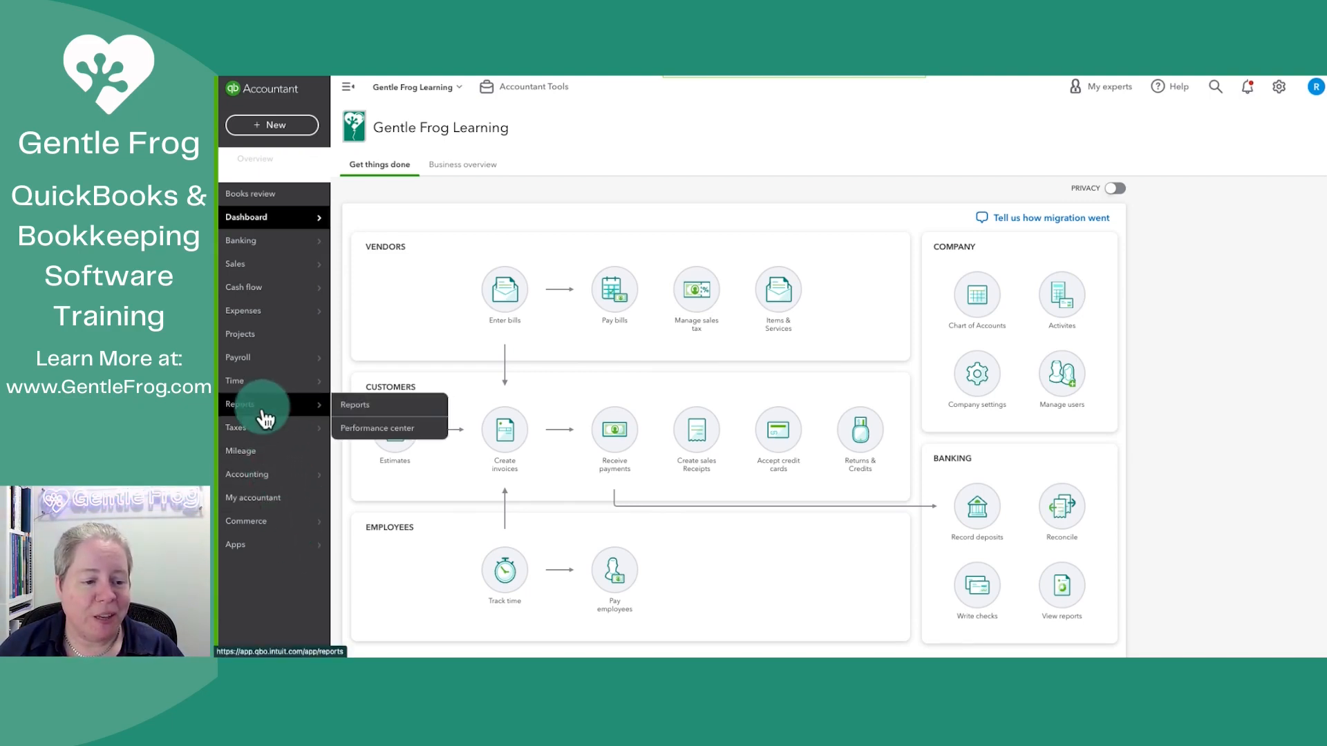
pyautogui.click(355, 404)
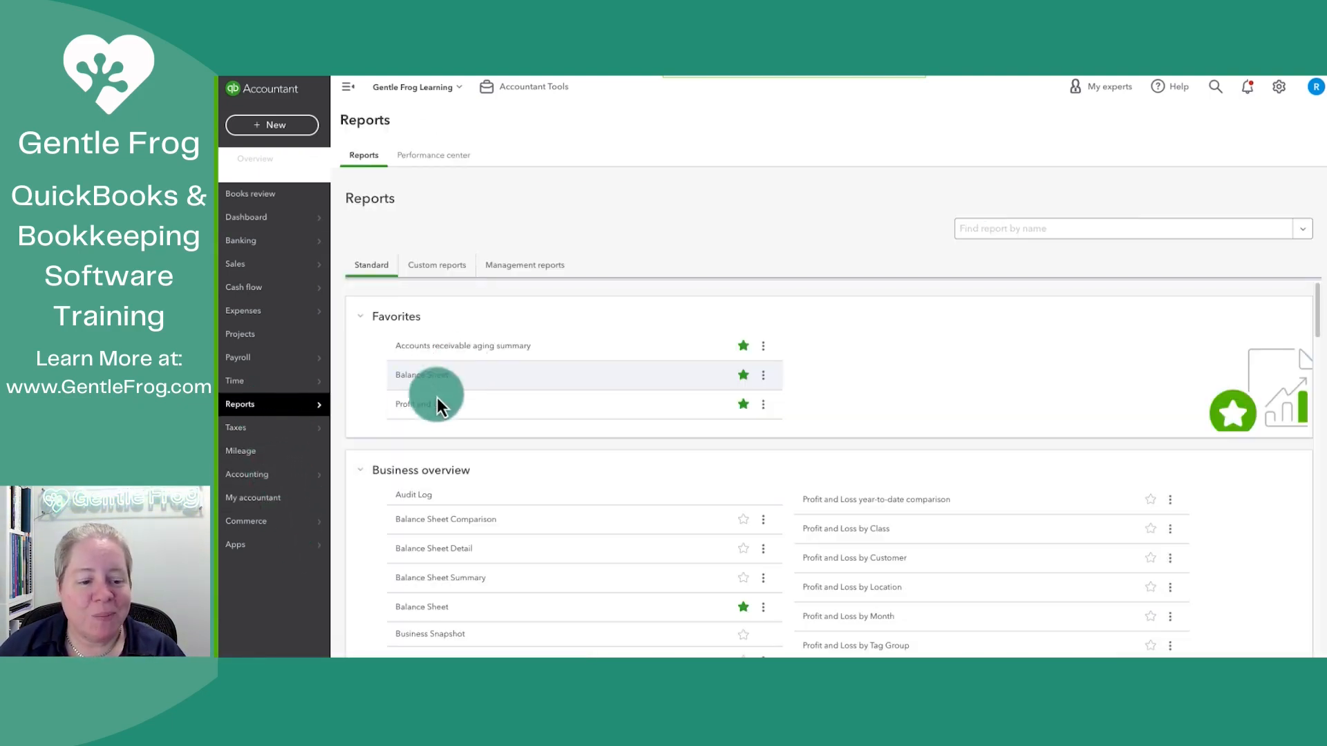
pyautogui.click(414, 375)
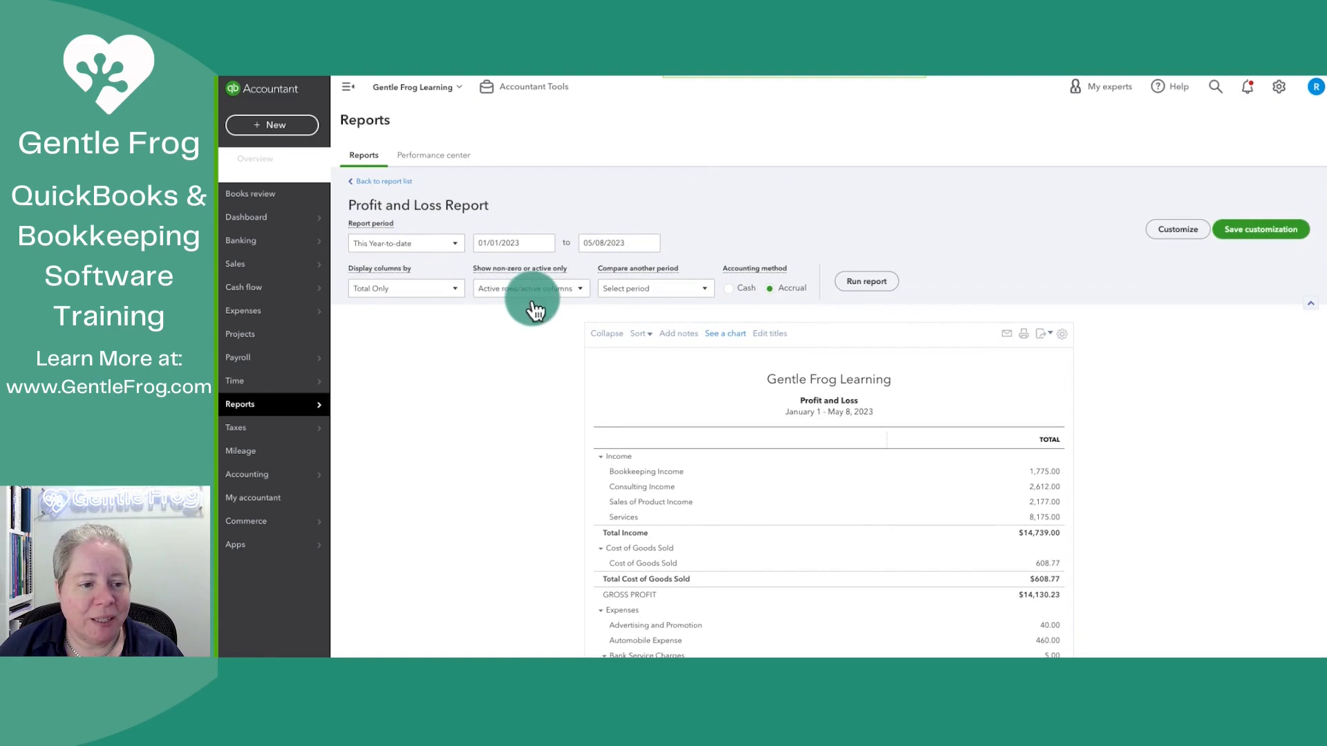
pyautogui.click(405, 288)
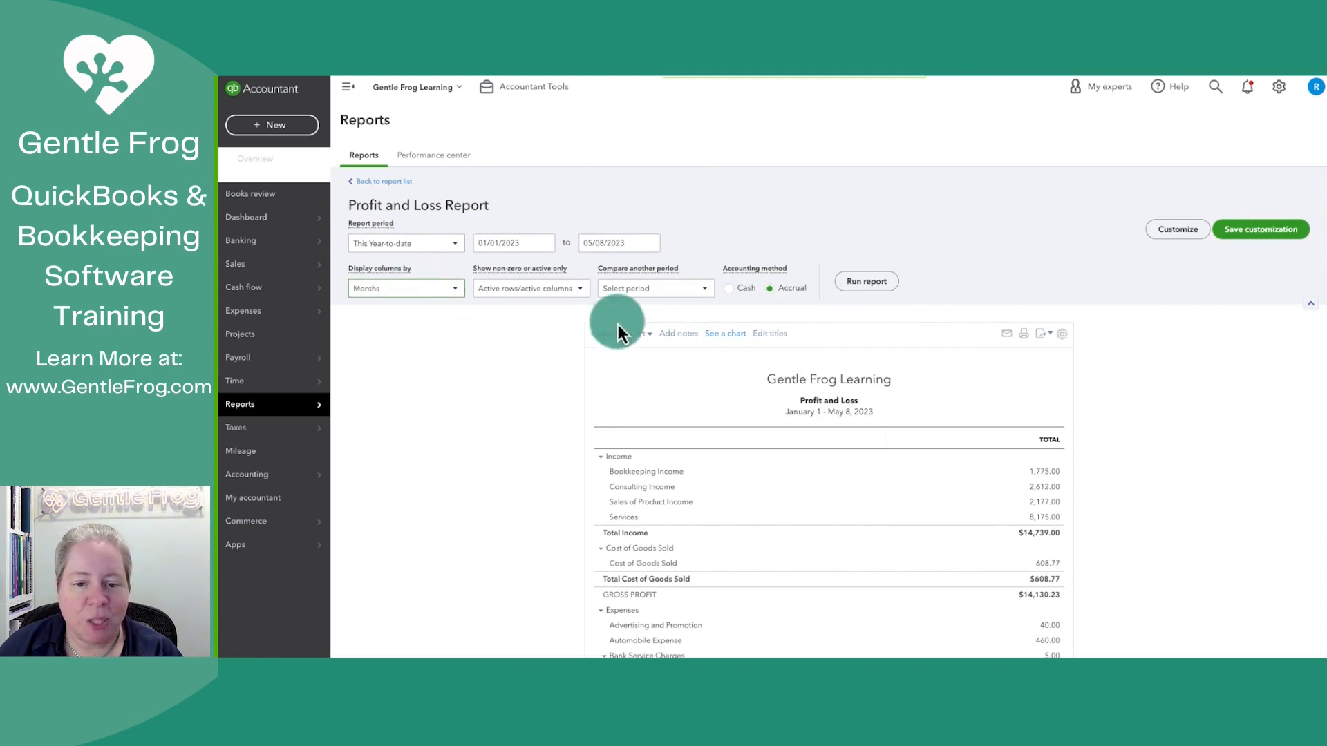
pyautogui.click(865, 281)
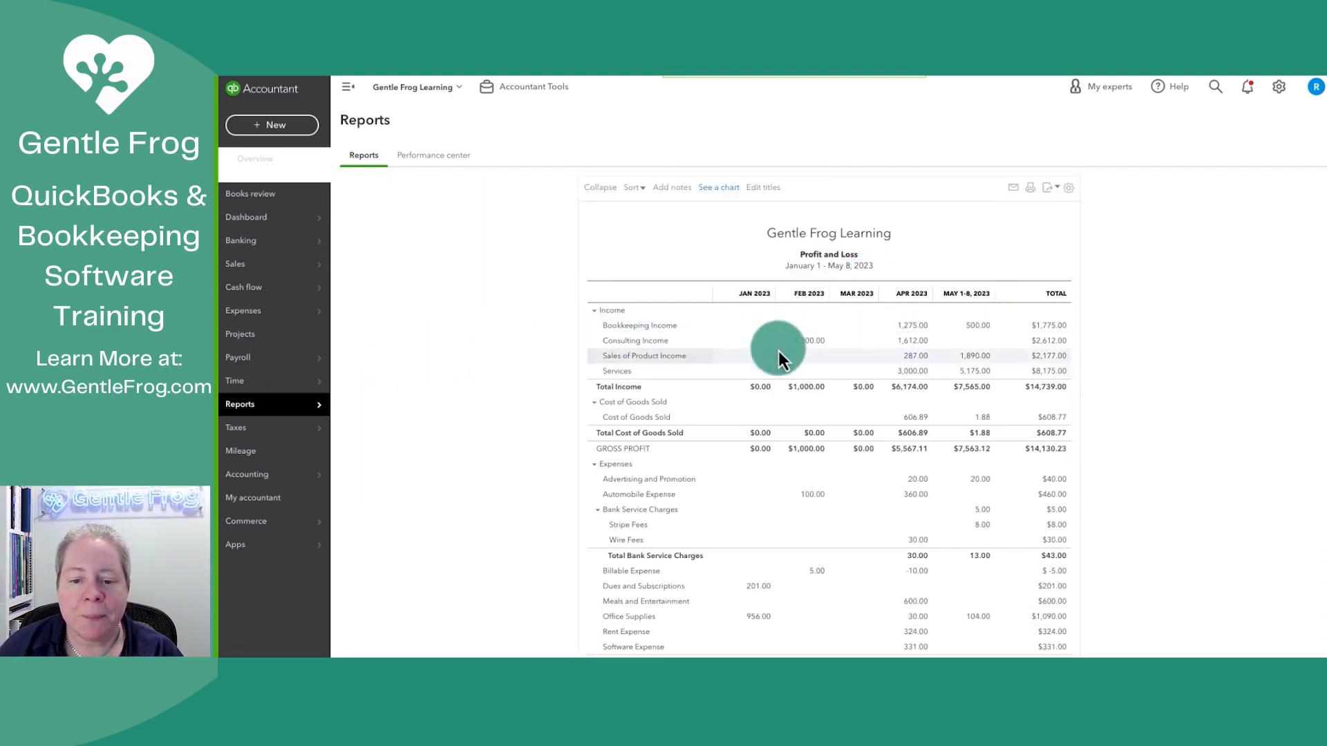
pyautogui.moveTo(749, 385)
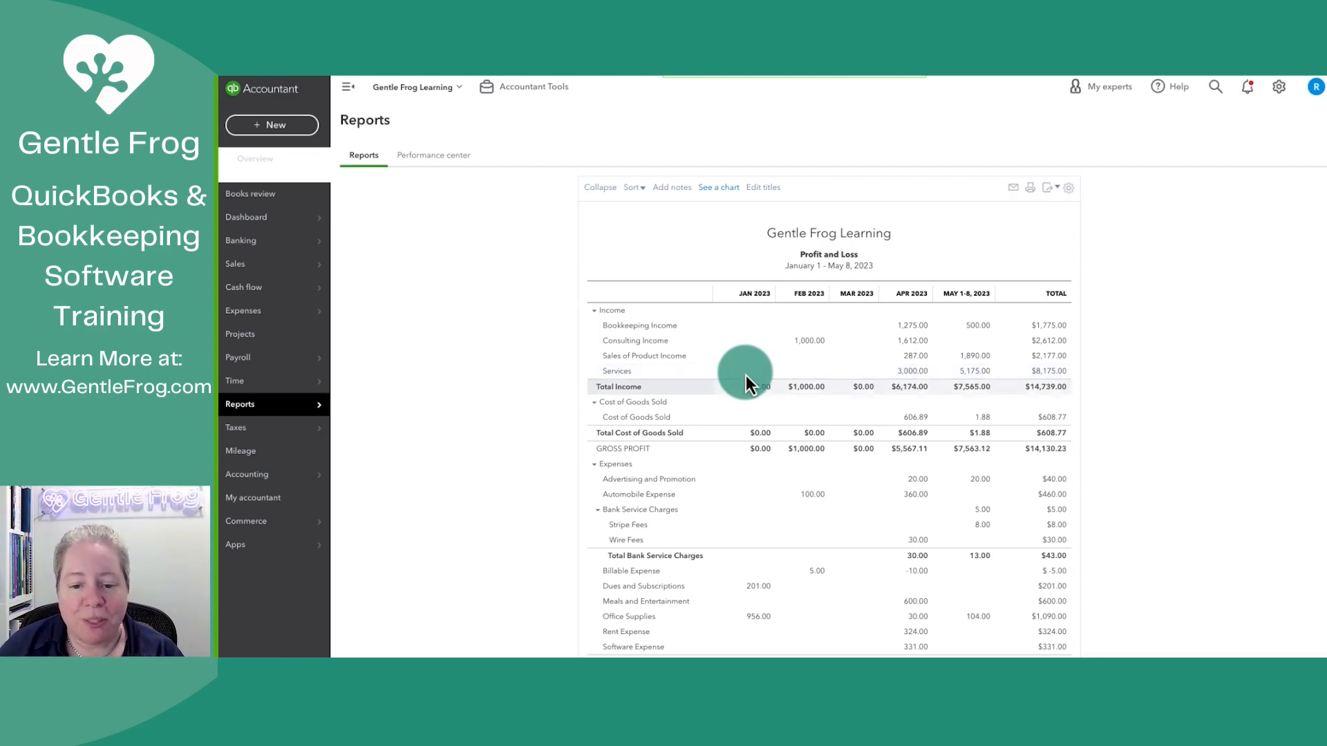
pyautogui.moveTo(917, 394)
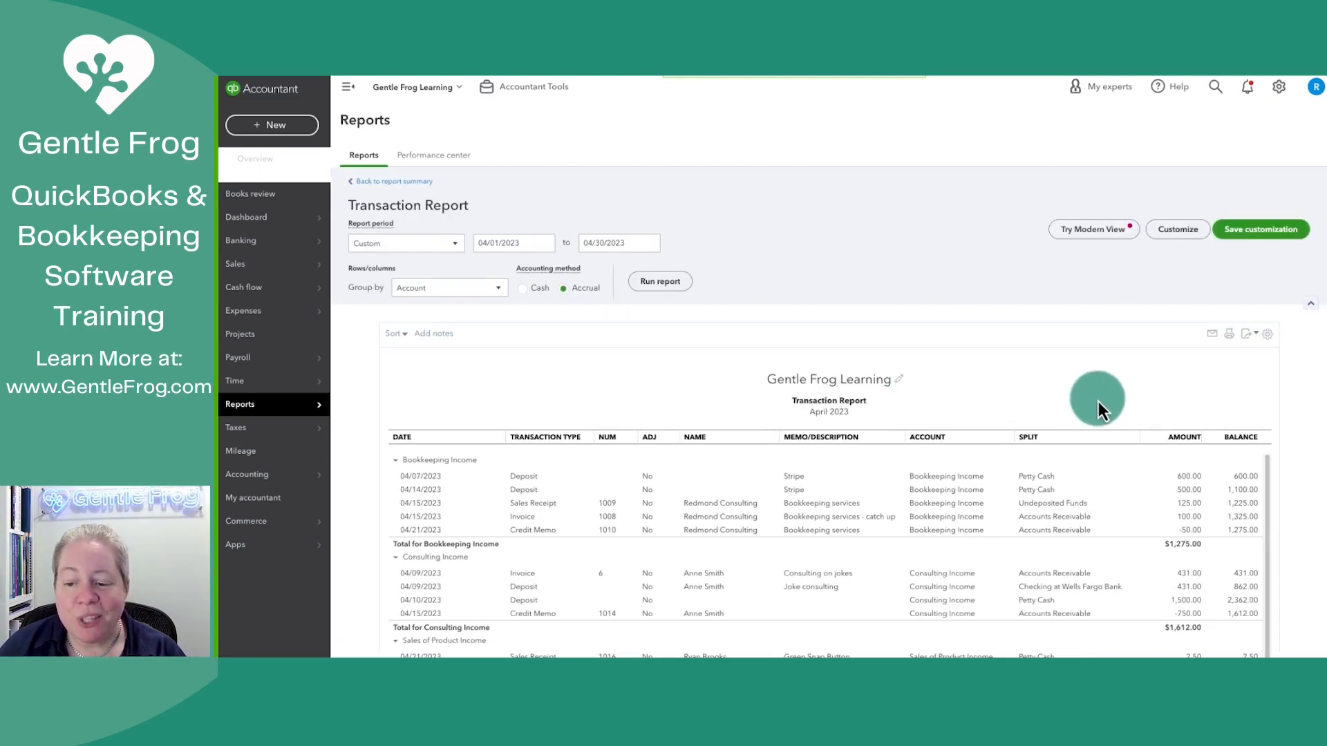
# - Scroll through the April 2023 Transaction Report to the consulting income invoice and deposit of 04/09
pyautogui.scroll(-3)
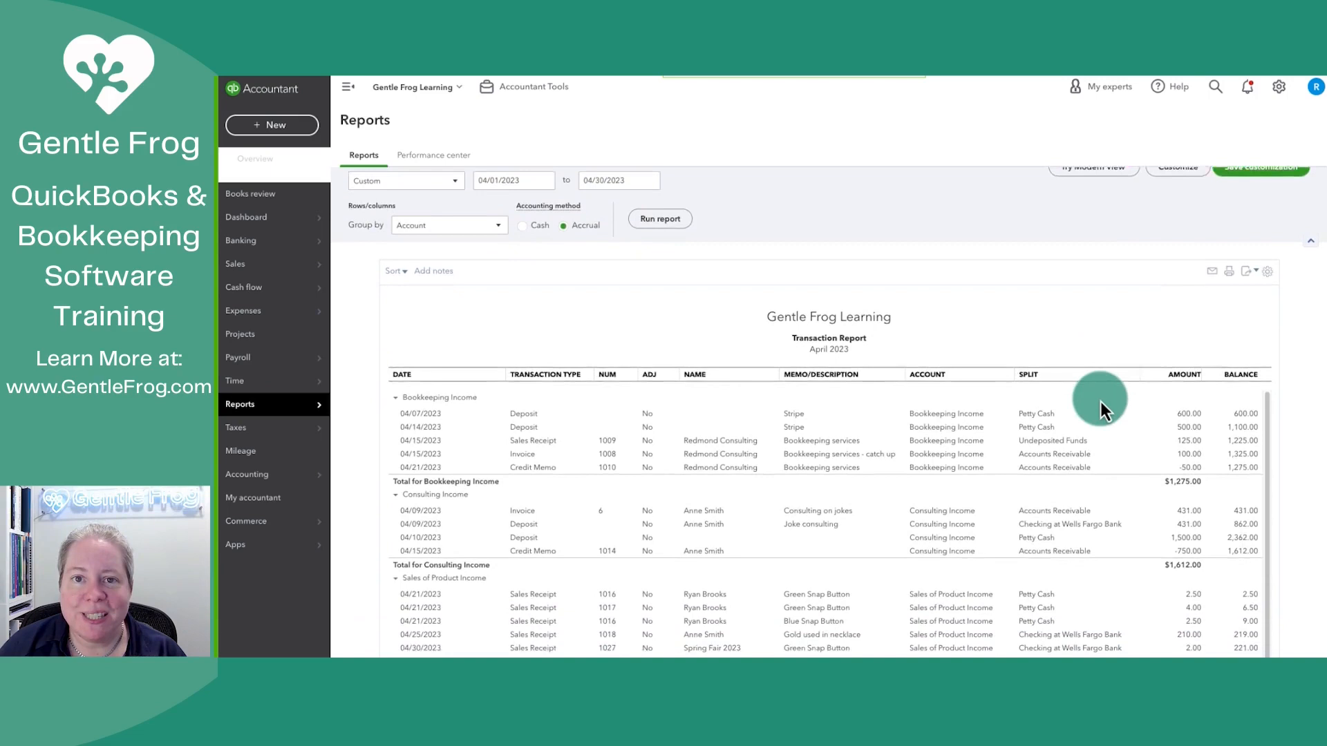
pyautogui.scroll(-3)
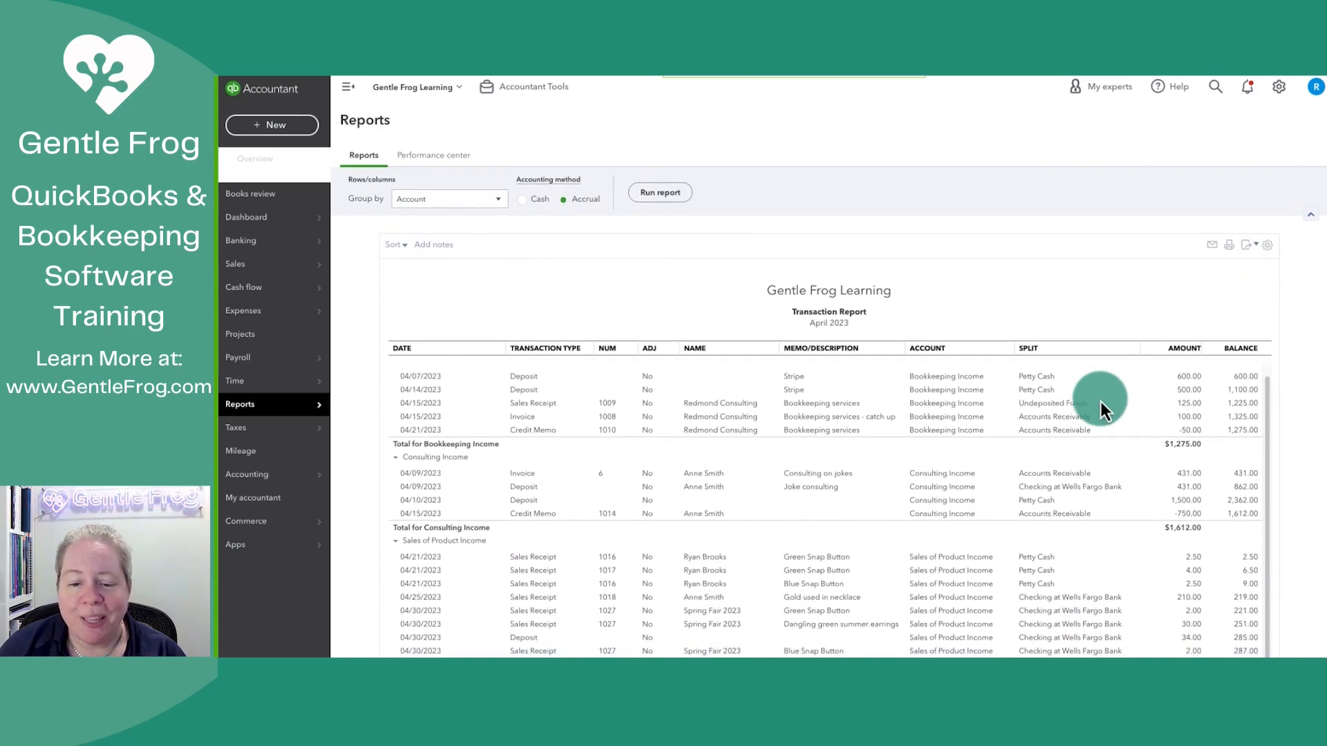
pyautogui.moveTo(702, 494)
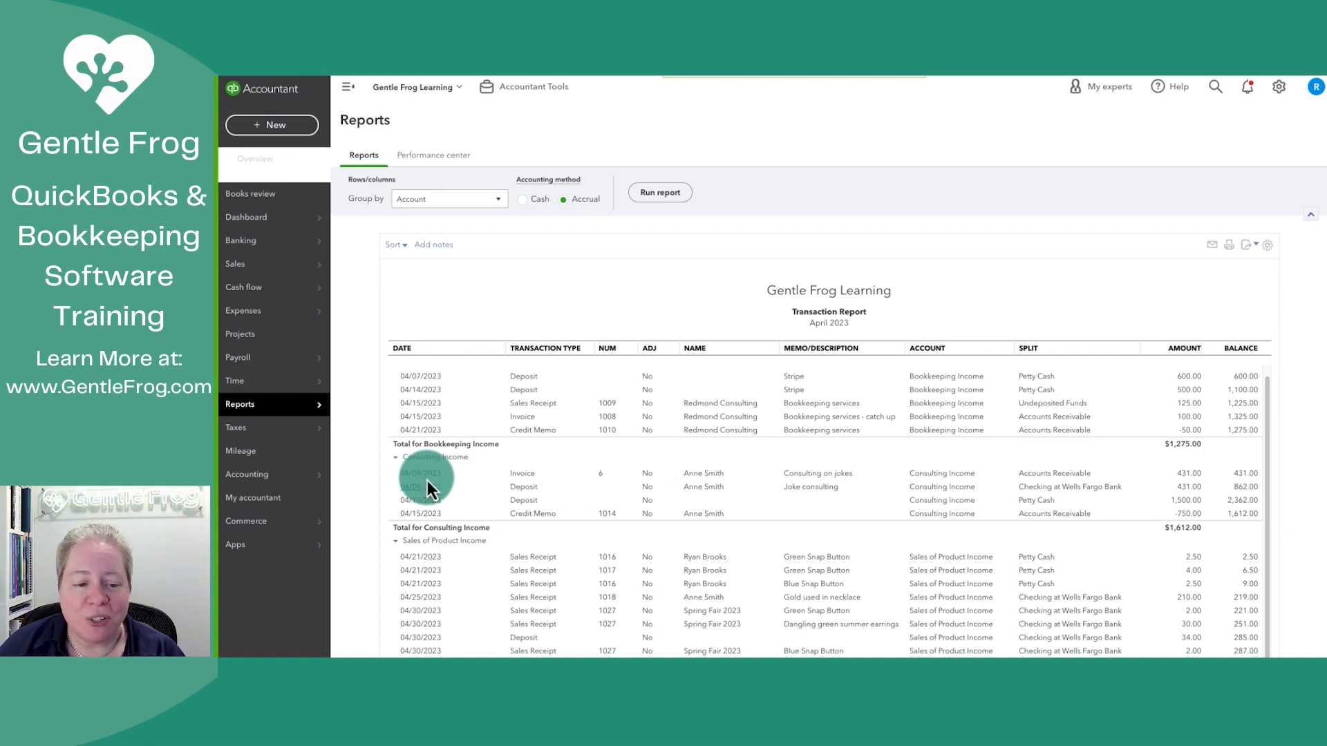
pyautogui.moveTo(516, 486)
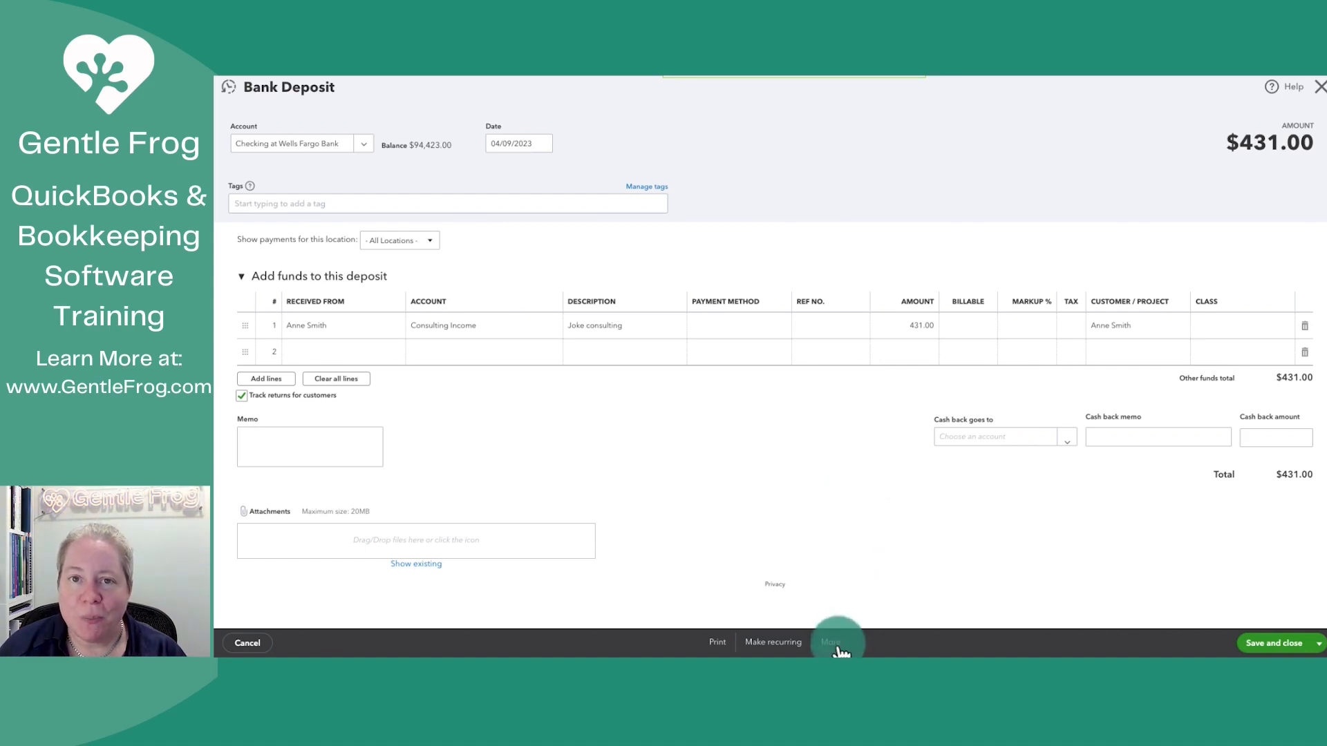
# - Show more actions for the $431 bank deposit of 04/09
pyautogui.click(833, 643)
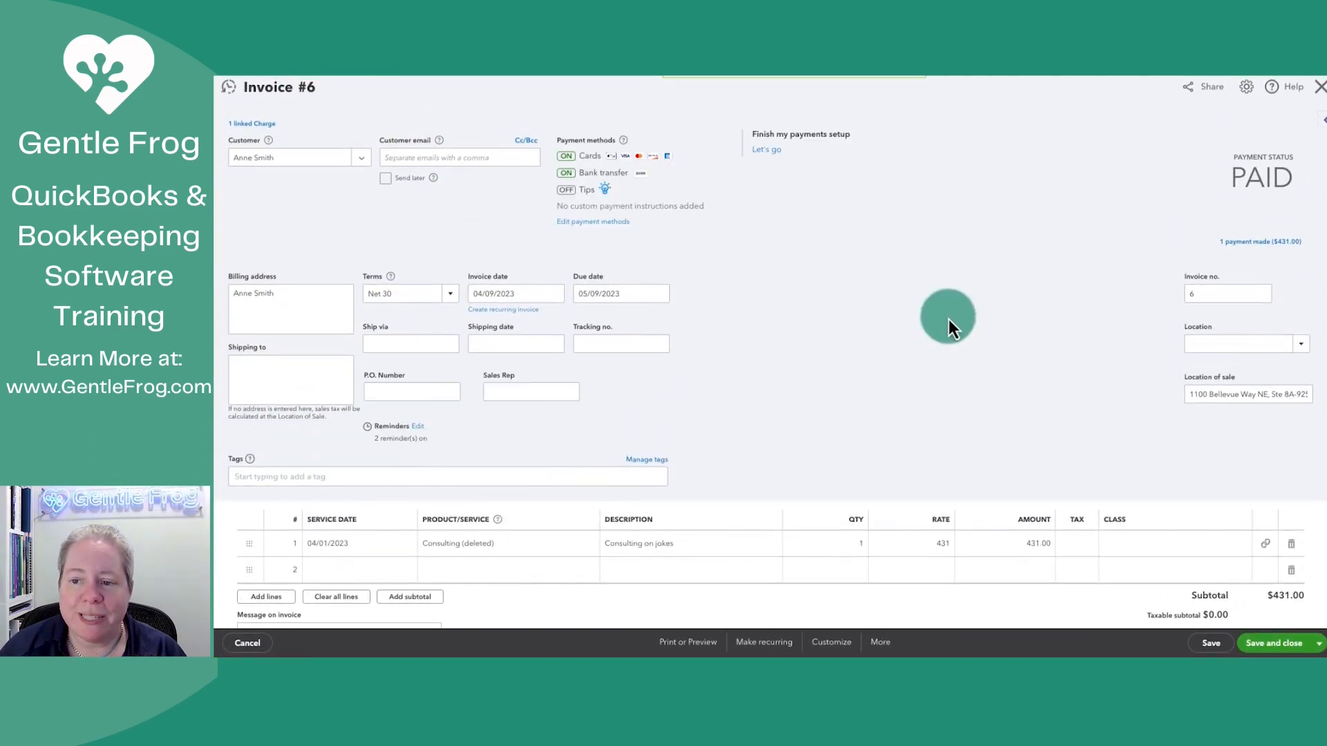
pyautogui.moveTo(1244, 261)
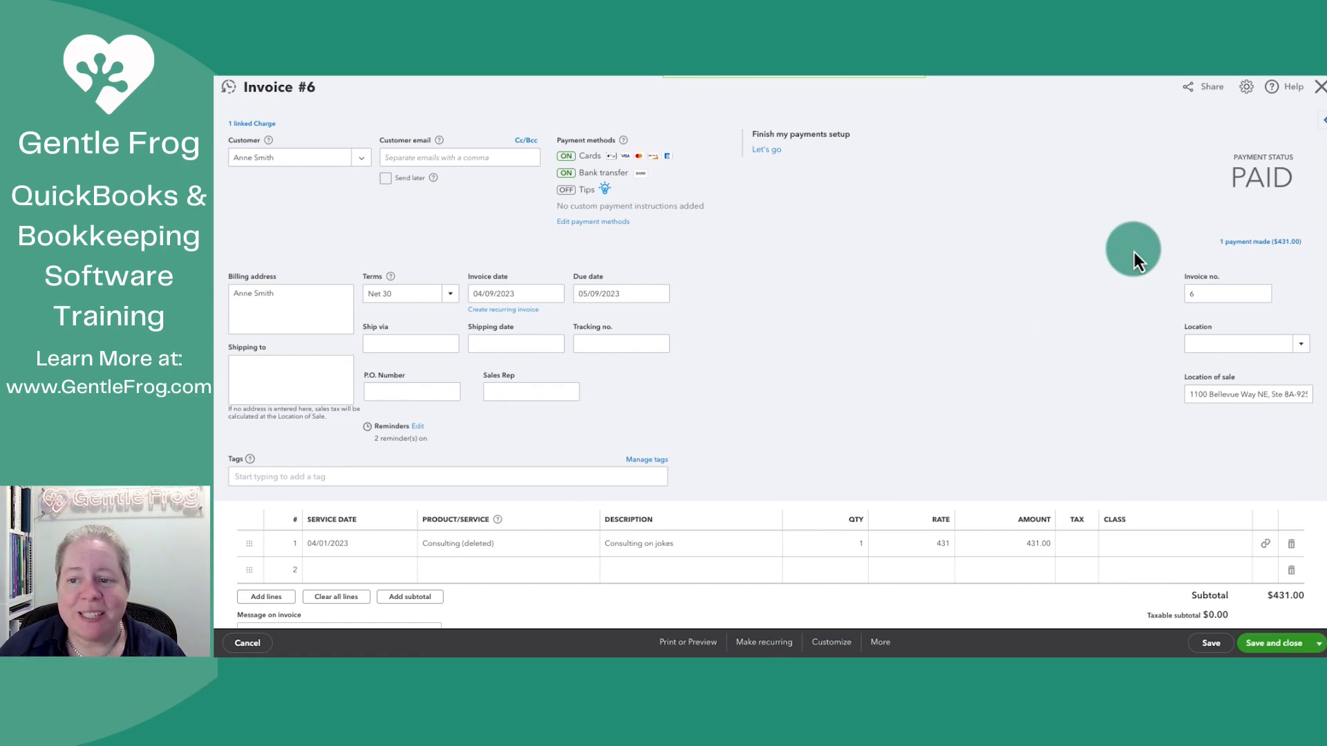
pyautogui.moveTo(1248, 254)
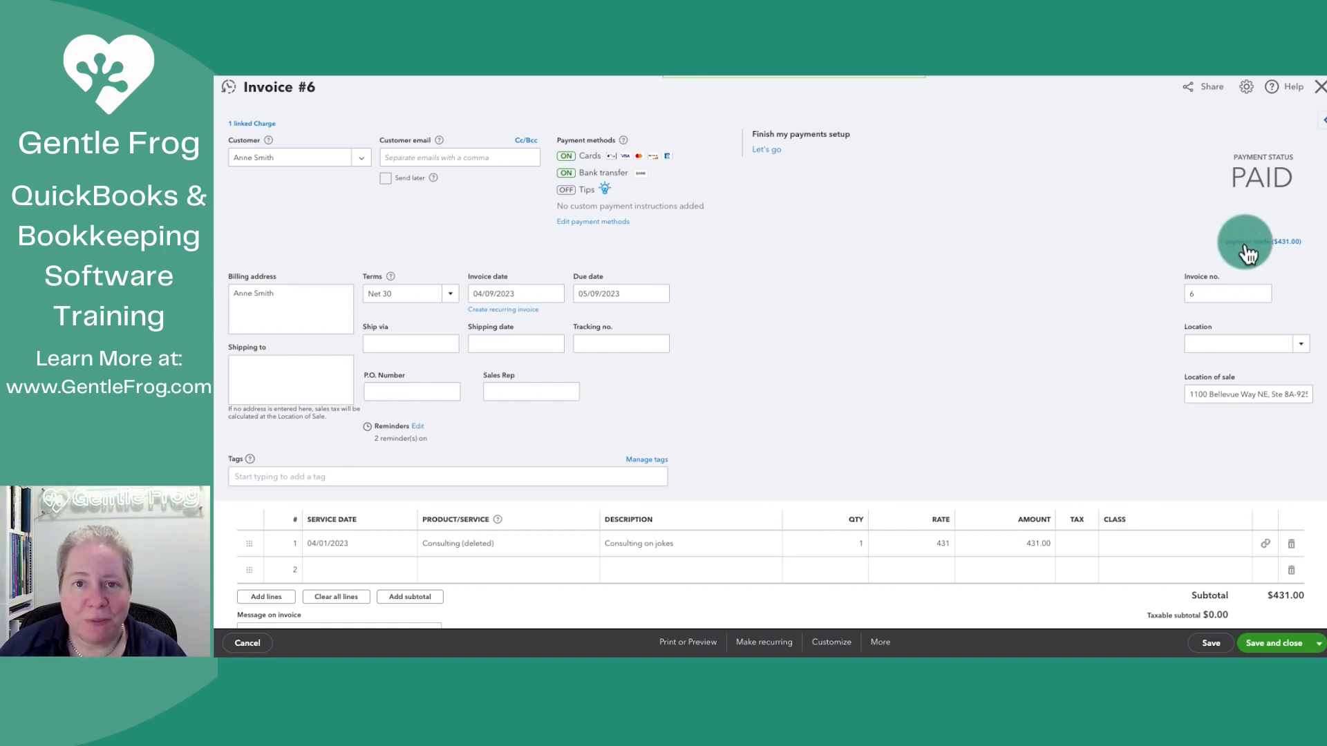
pyautogui.moveTo(1260, 241)
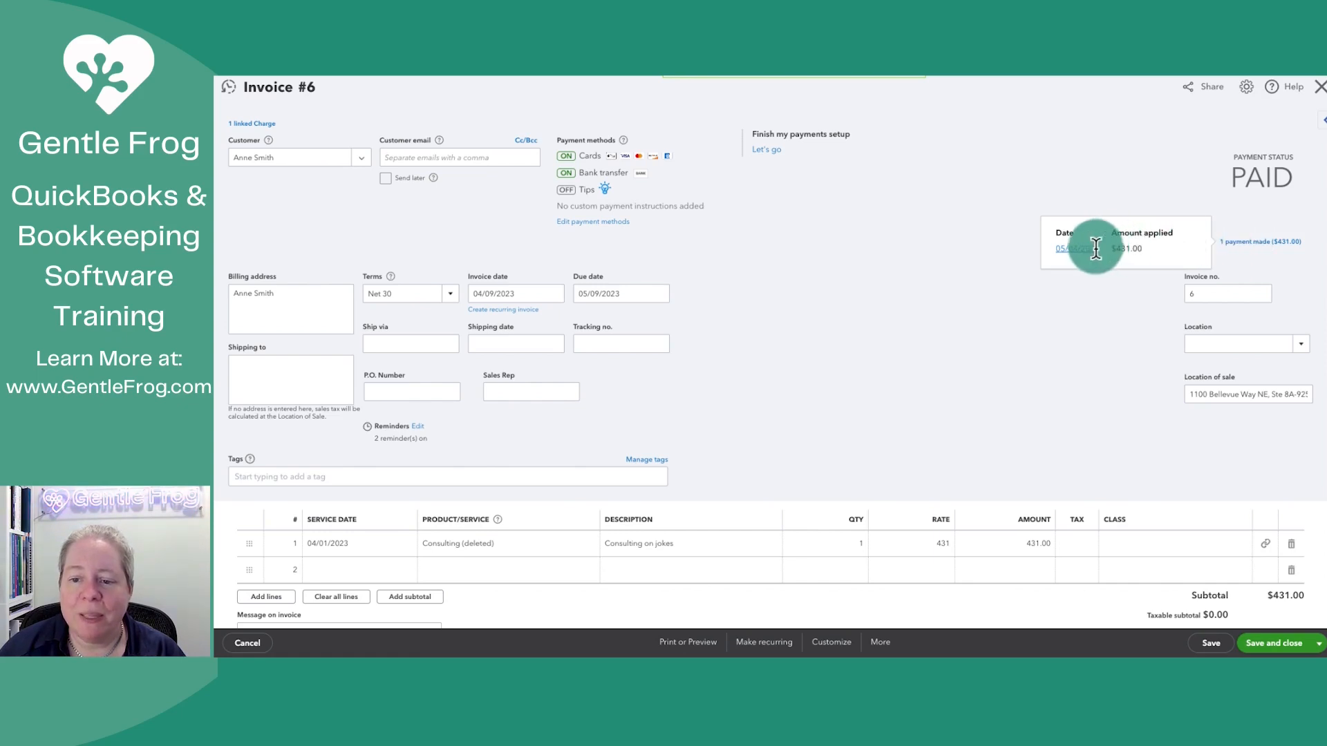
pyautogui.click(1261, 241)
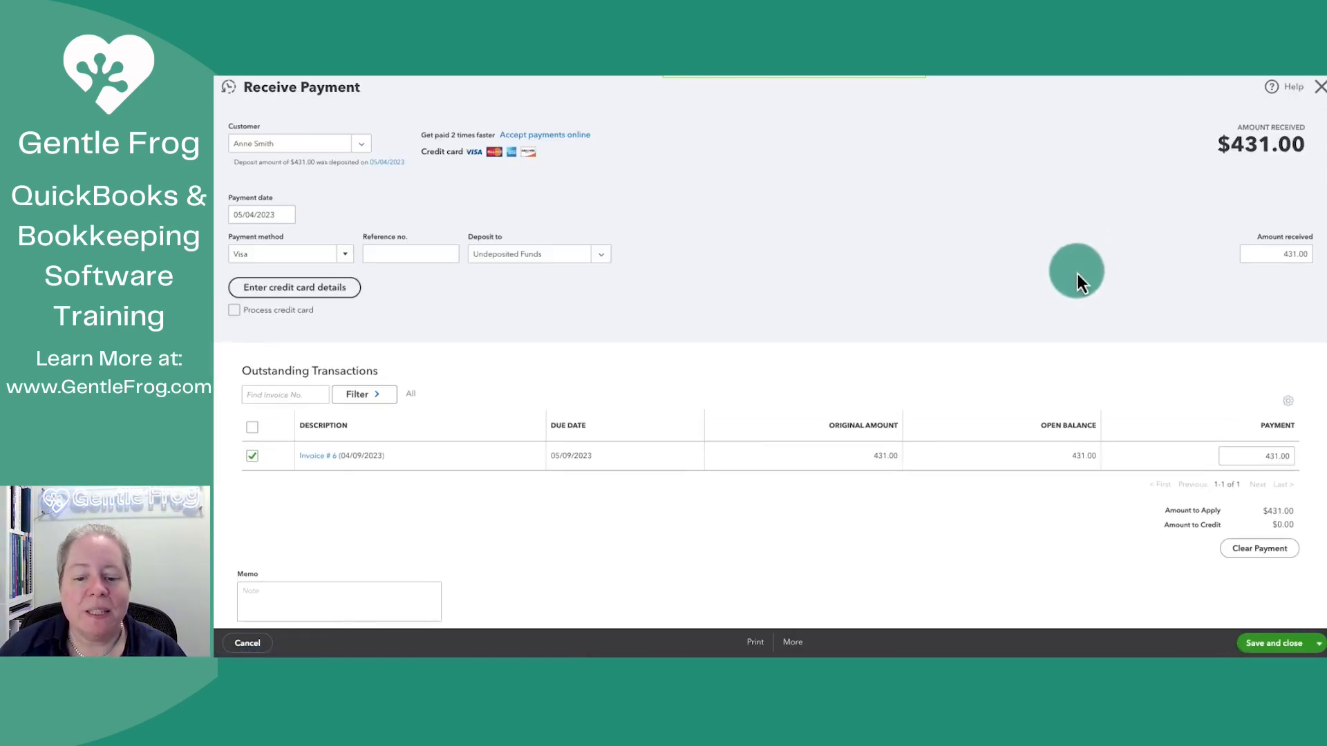
pyautogui.click(792, 643)
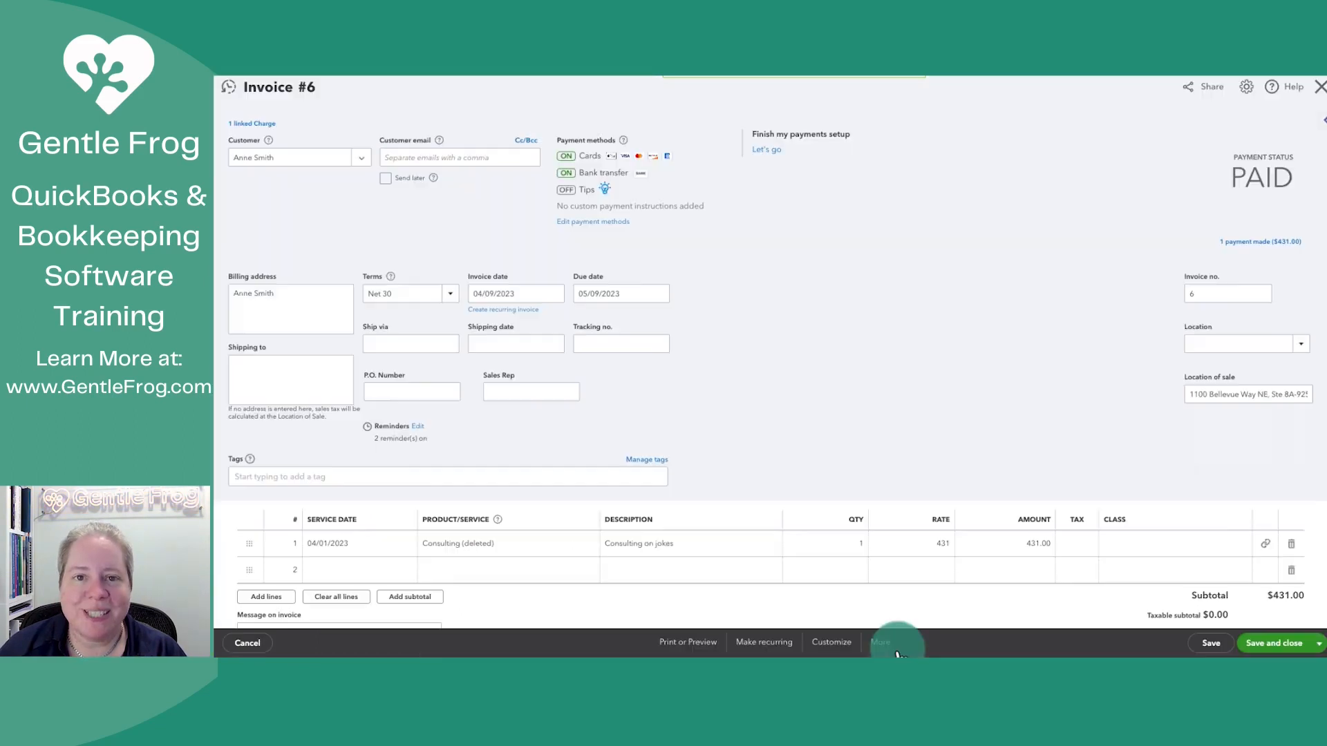
pyautogui.click(882, 643)
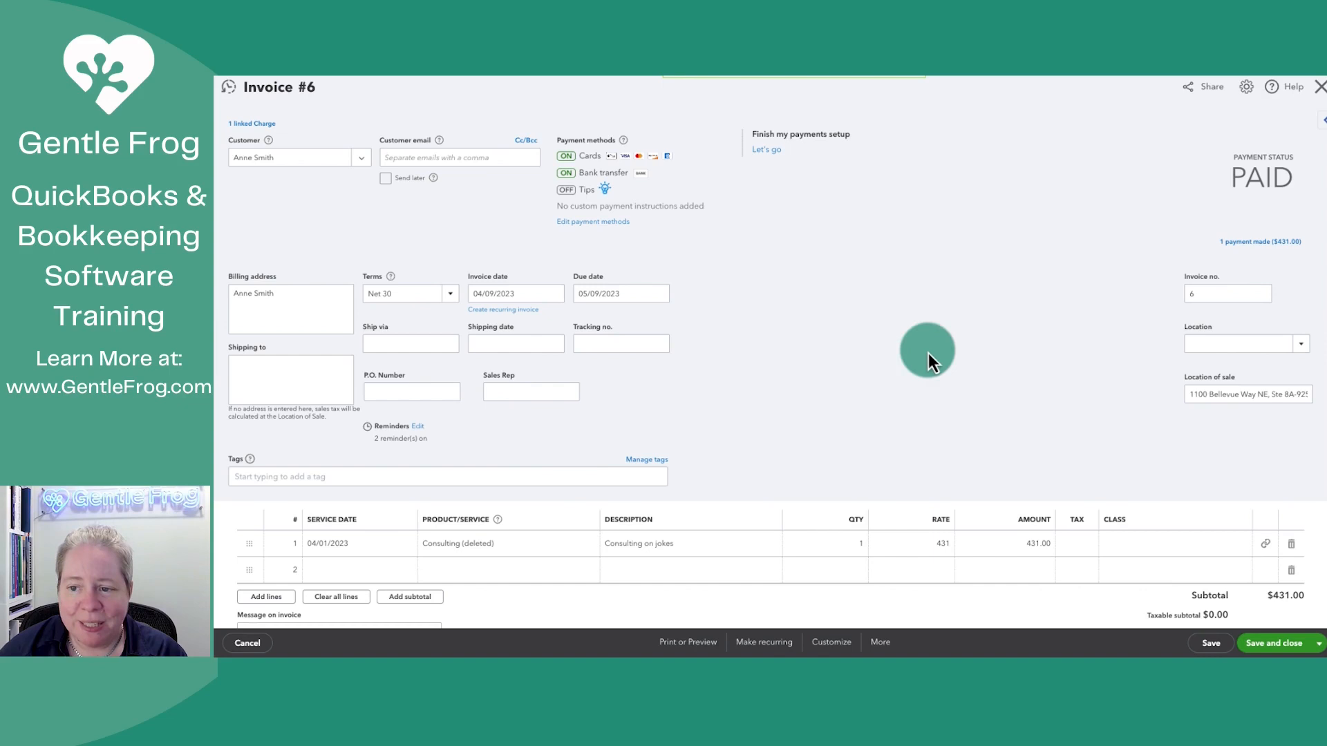
pyautogui.moveTo(1018, 280)
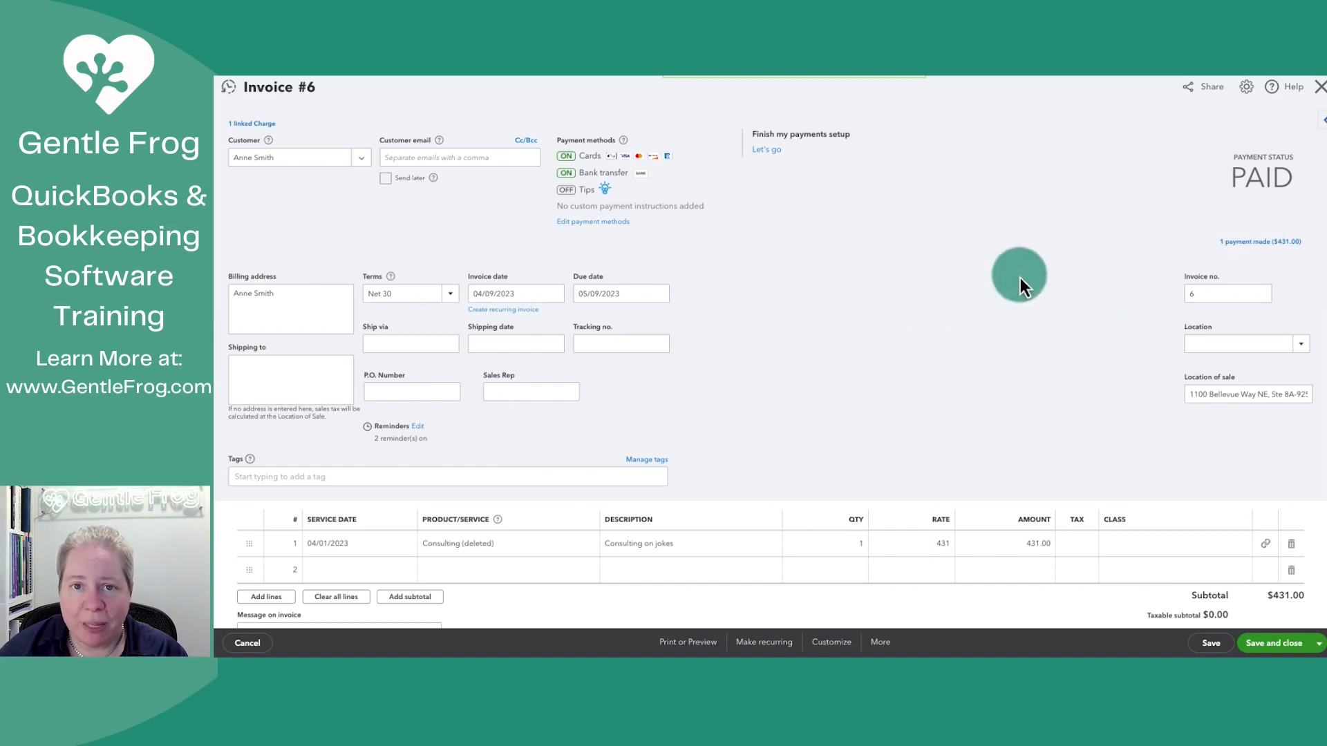
pyautogui.moveTo(1147, 266)
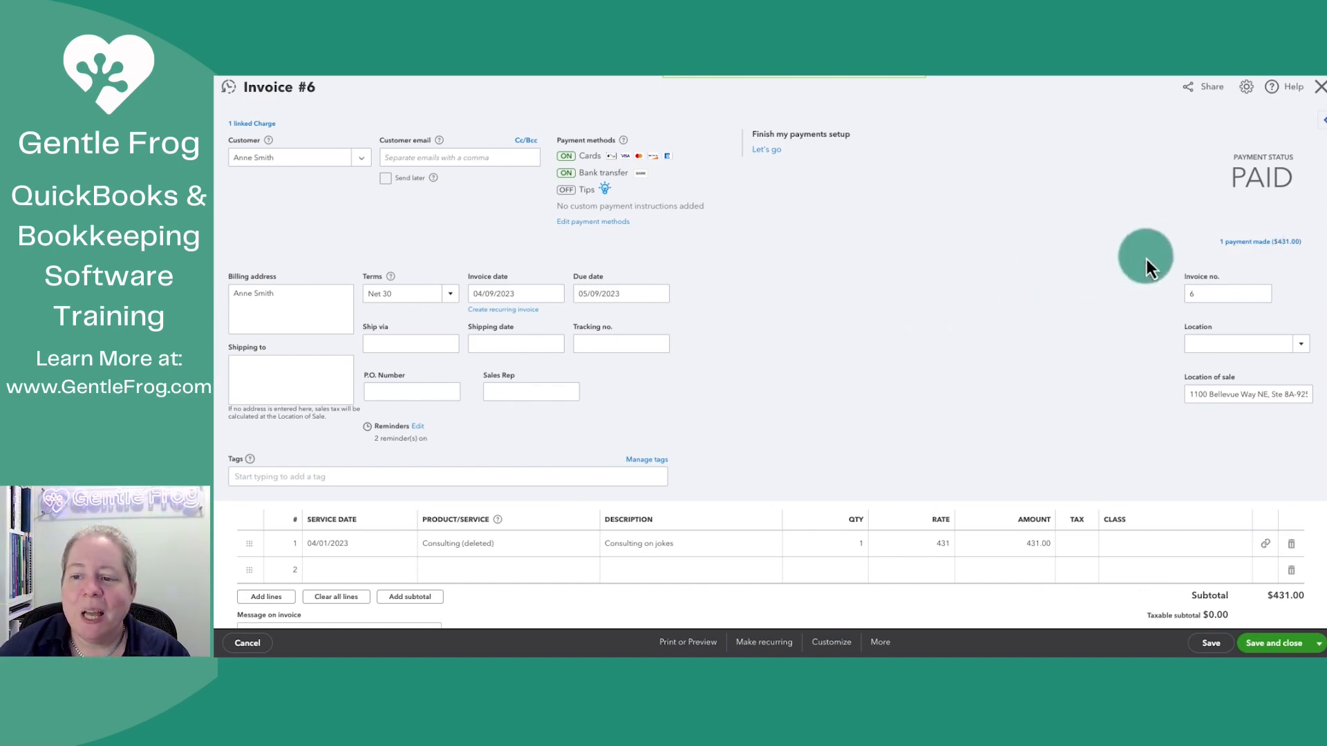
pyautogui.moveTo(1259, 241)
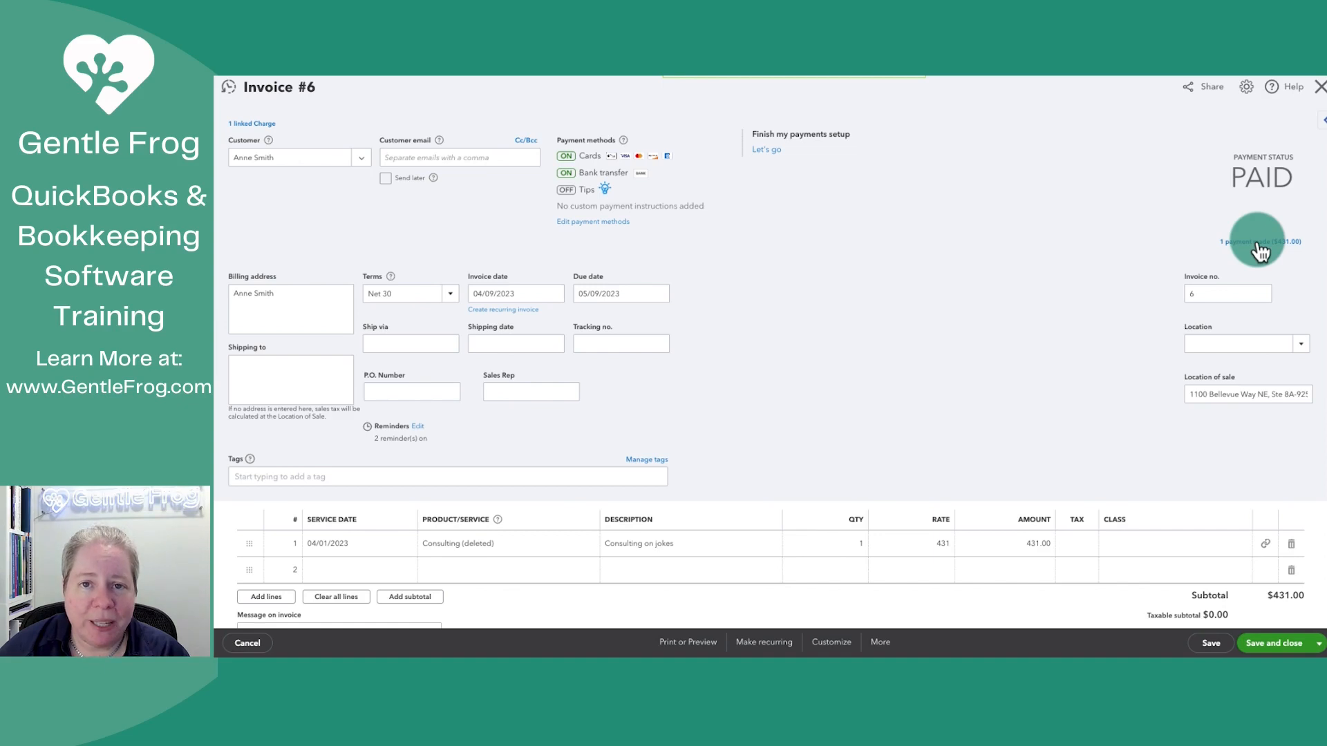
# - Switch the $431 invoice payment's deposit account to Undeposited Funds and save, confirming the linked-transaction warning
pyautogui.click(1256, 240)
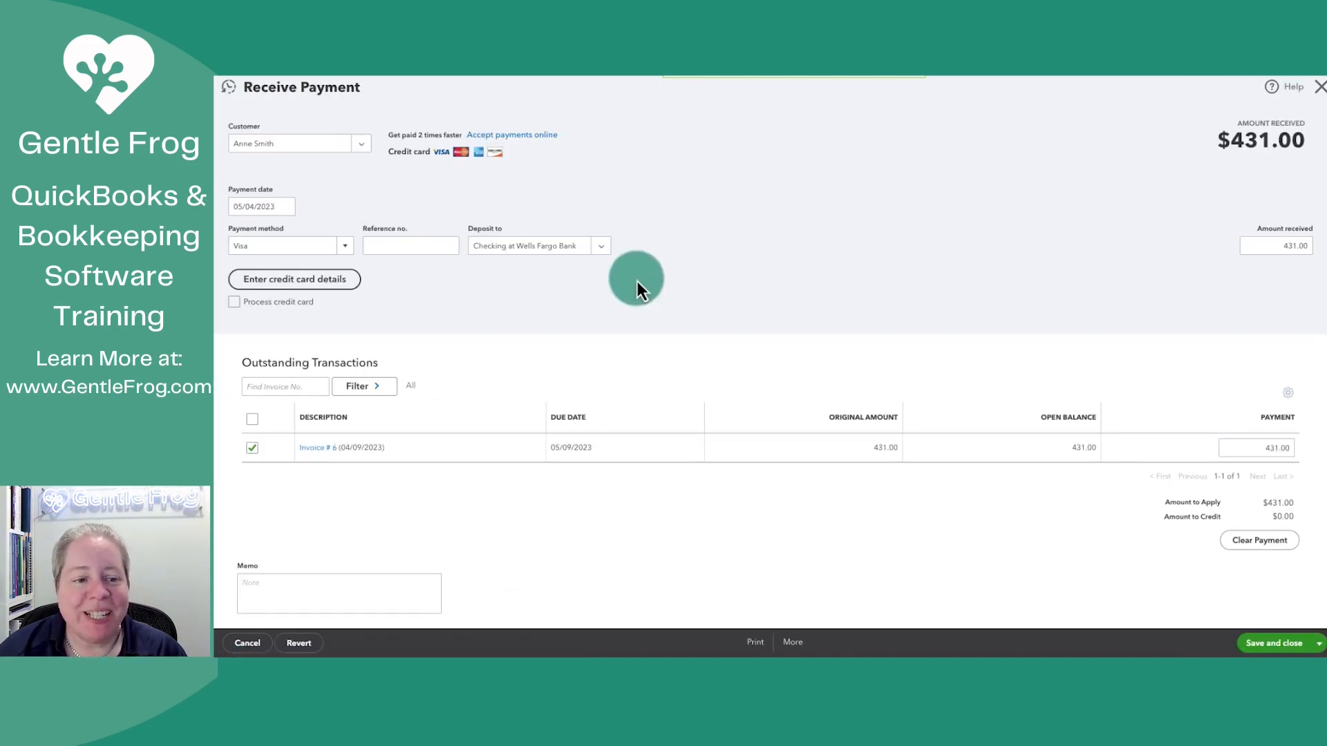
pyautogui.moveTo(516, 243)
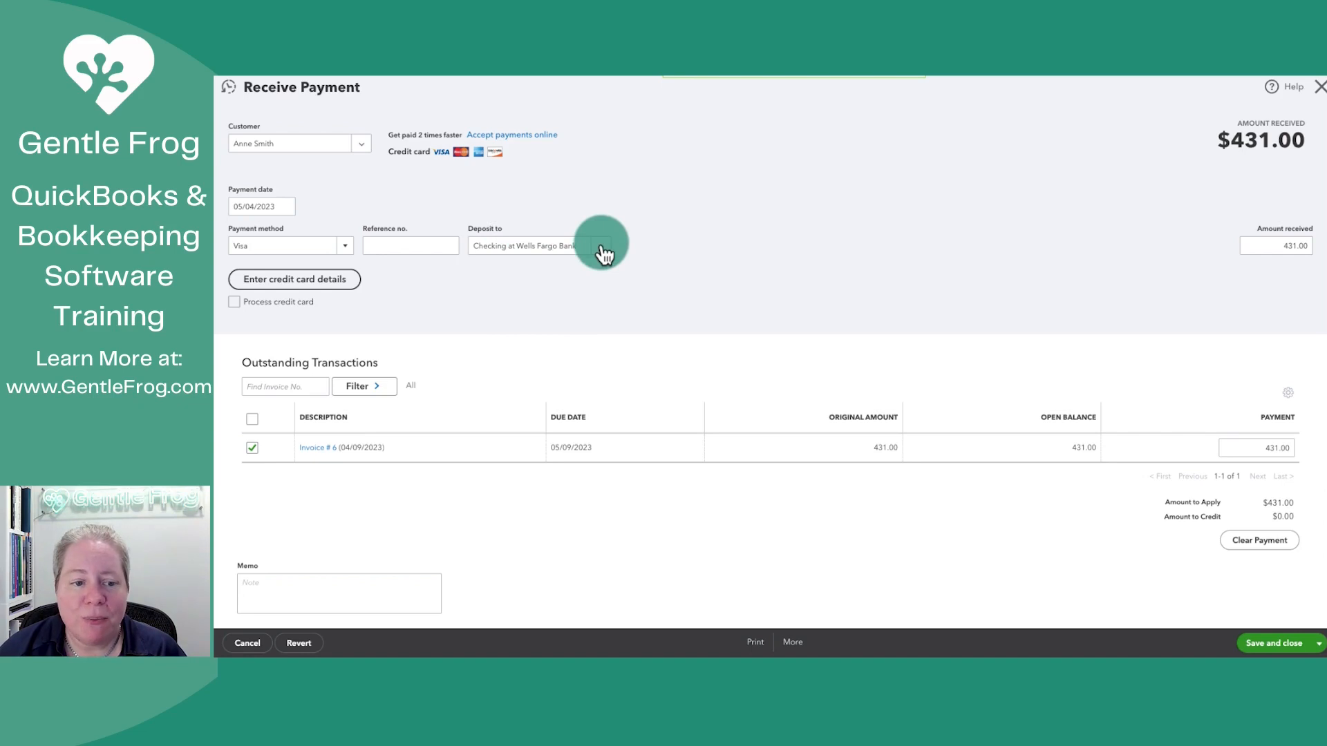
pyautogui.click(602, 245)
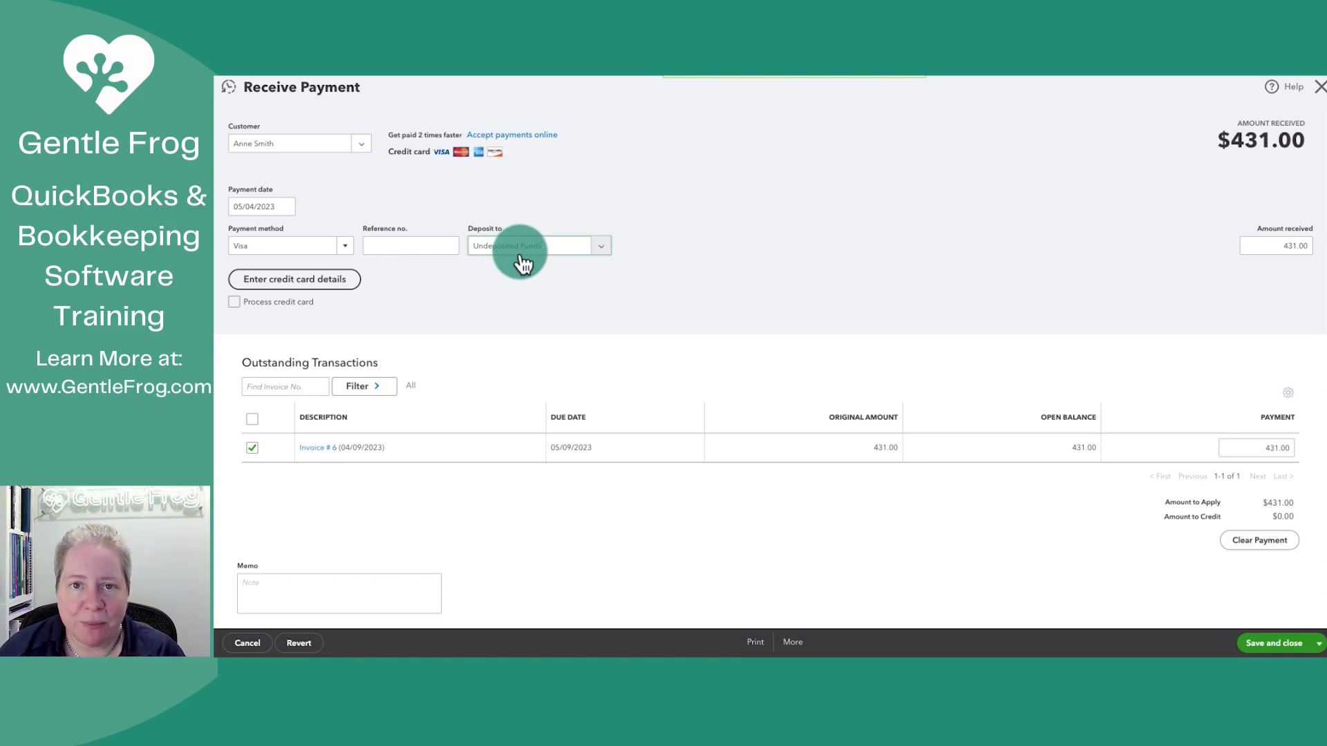
pyautogui.moveTo(1183, 593)
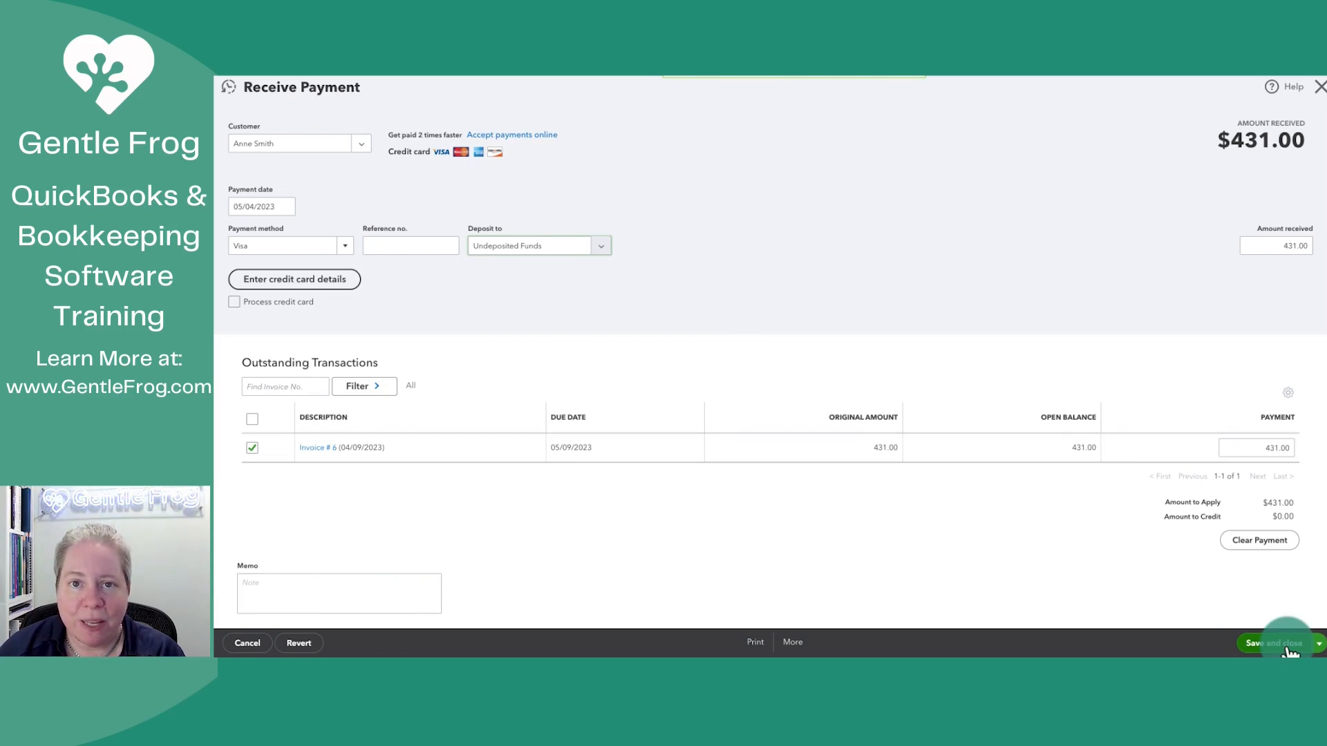
pyautogui.click(1271, 643)
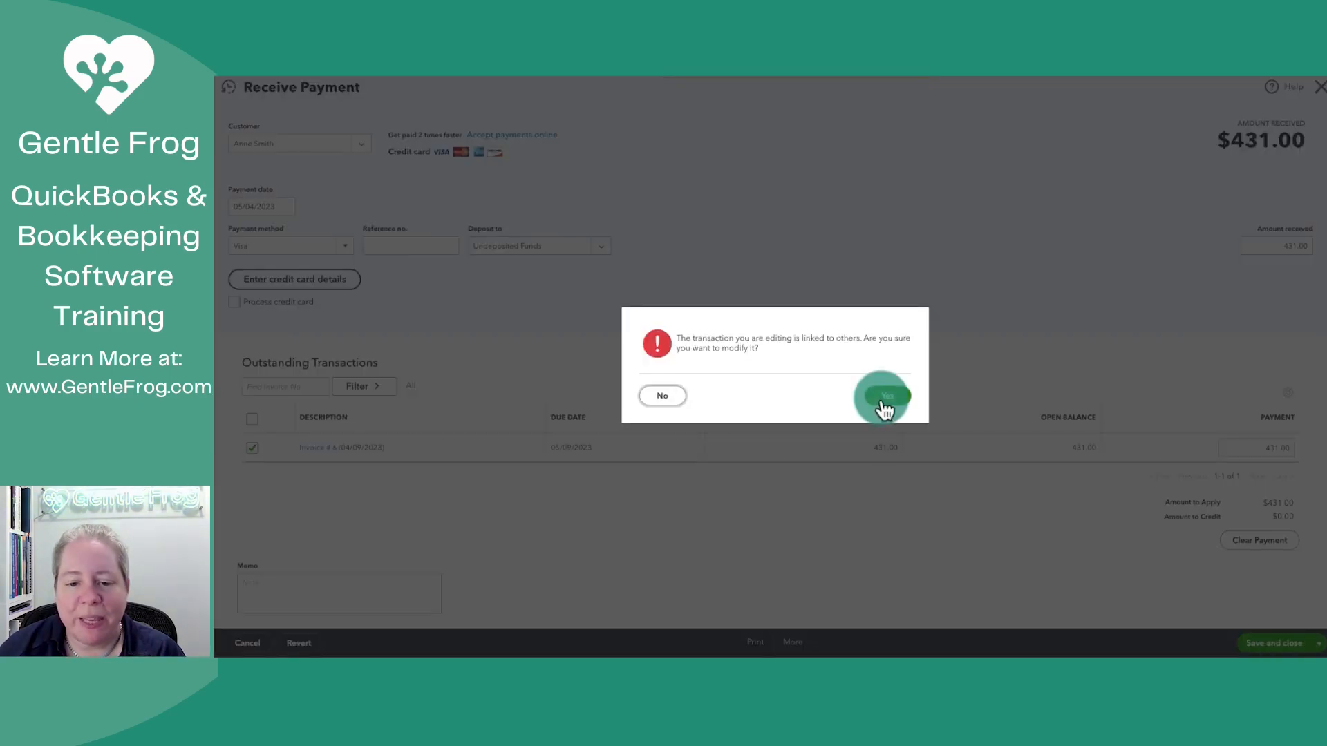
pyautogui.click(884, 395)
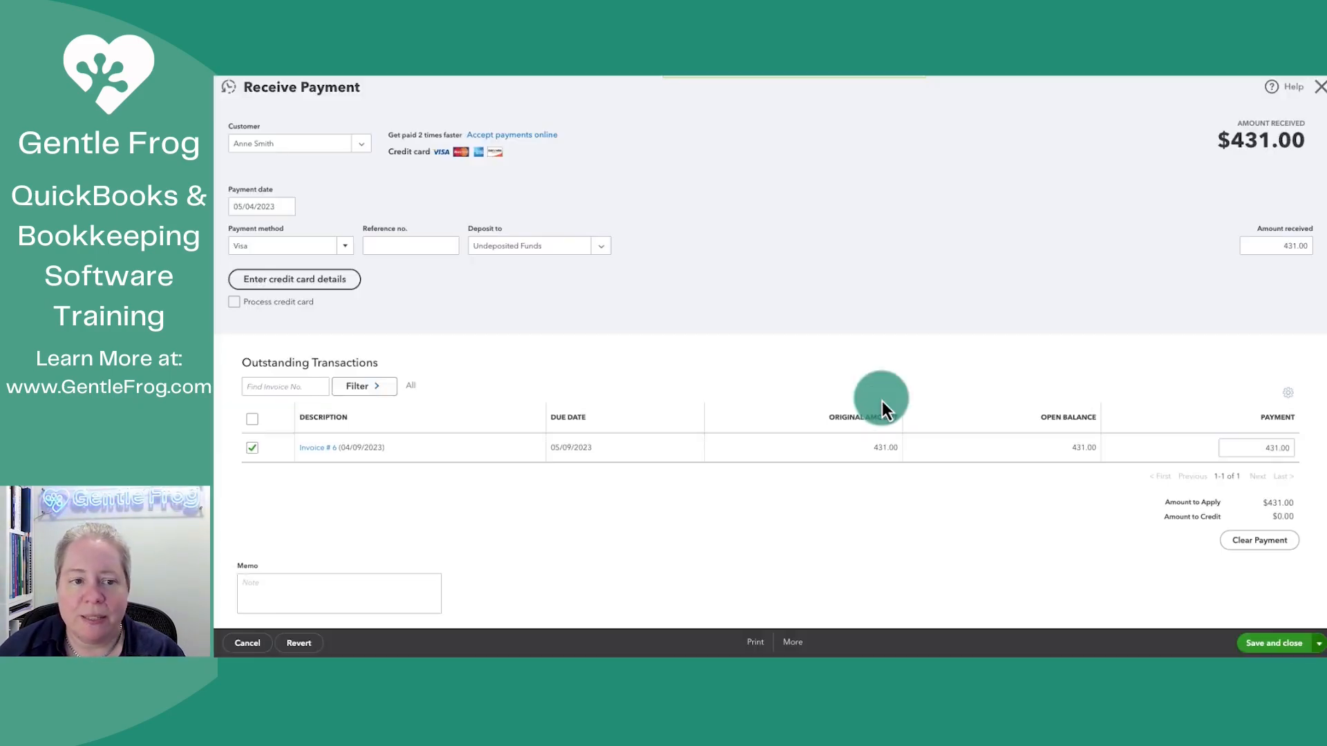
pyautogui.click(1273, 642)
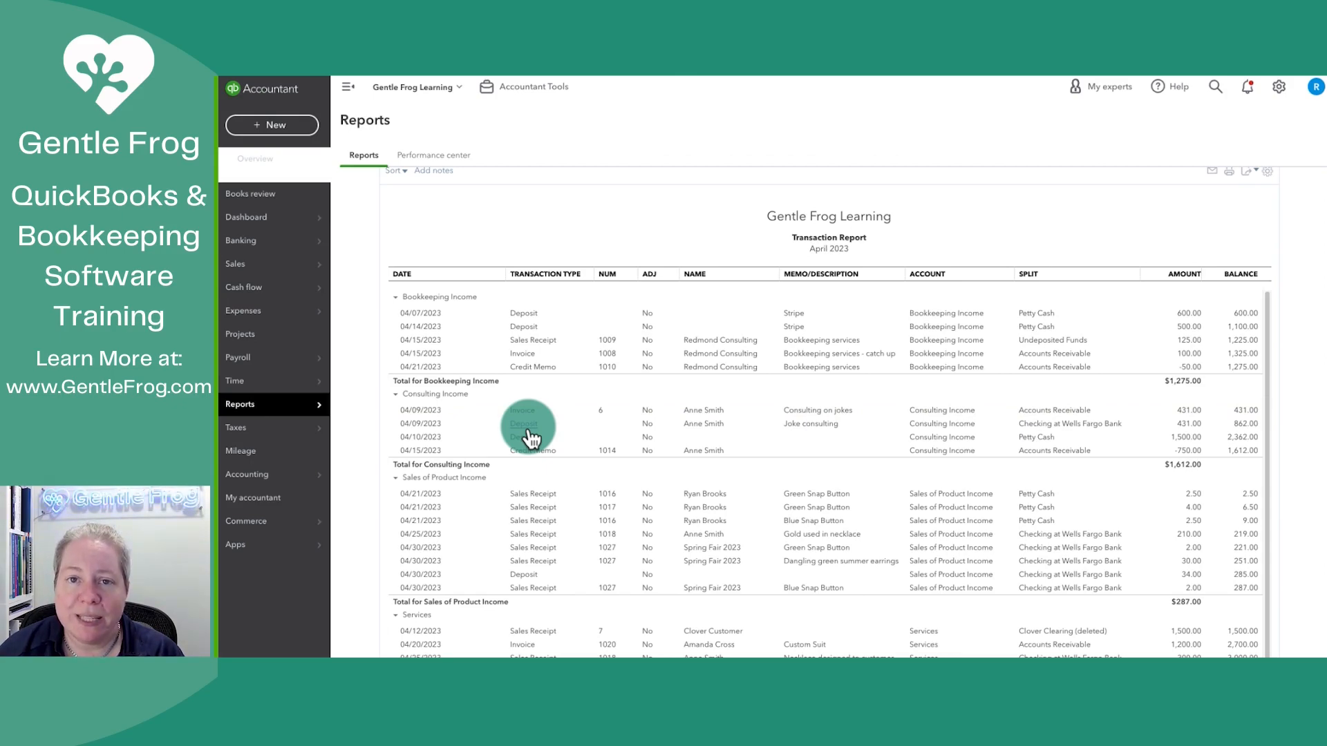
# - In the reopened 04/09 bank deposit, include the $431 received payment alongside the manual line
pyautogui.scroll(-3)
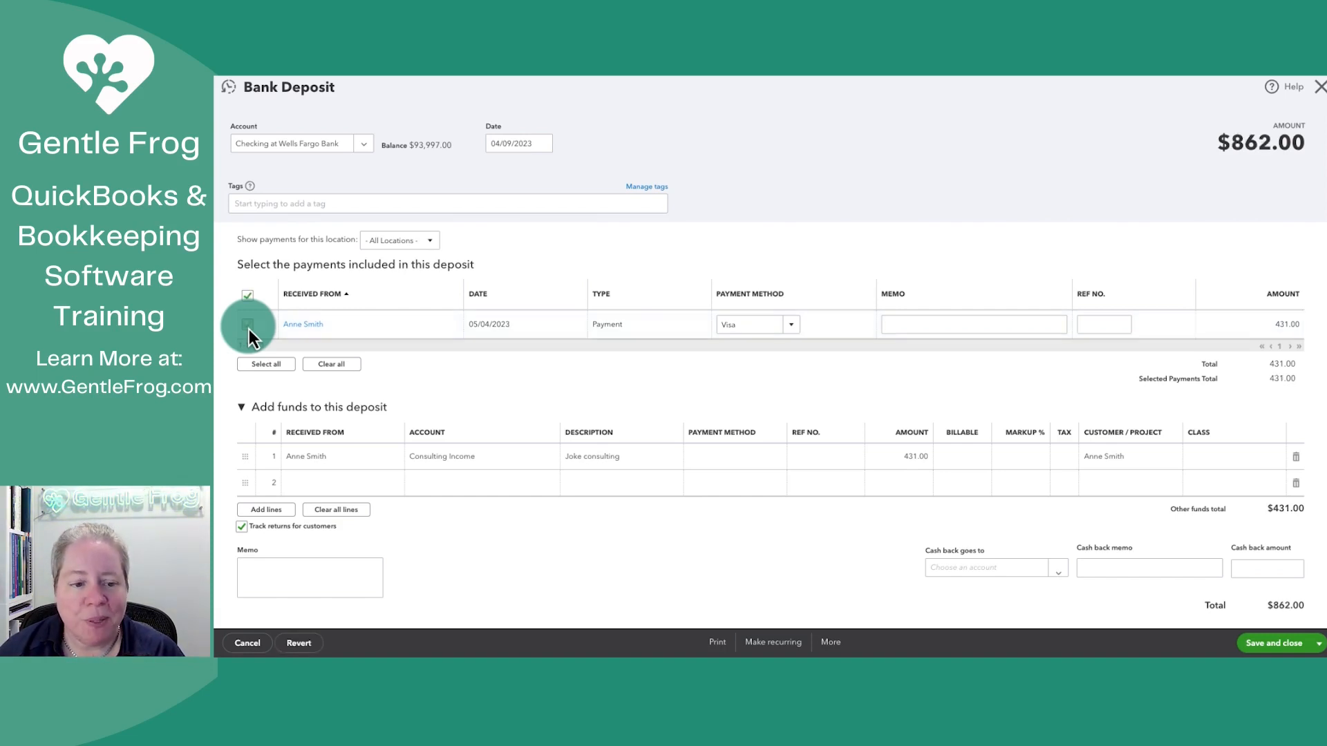
pyautogui.click(248, 324)
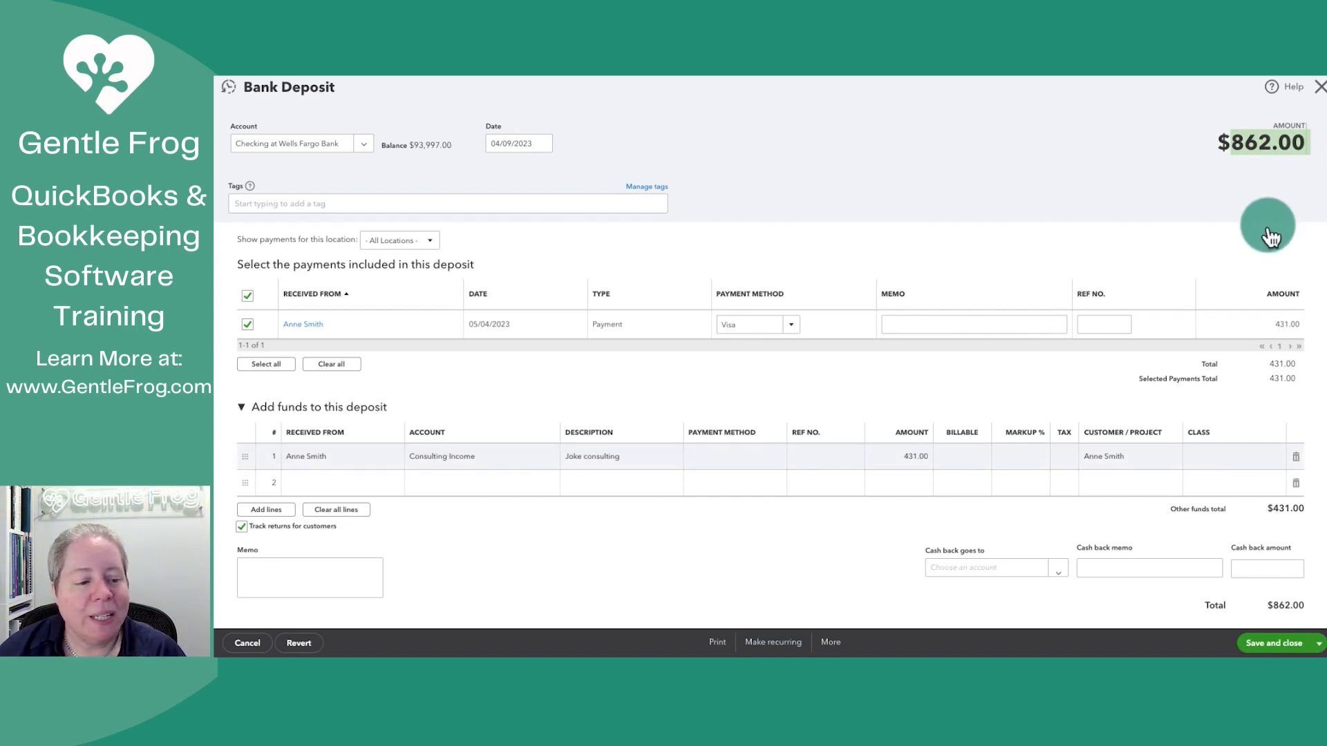
pyautogui.moveTo(597, 465)
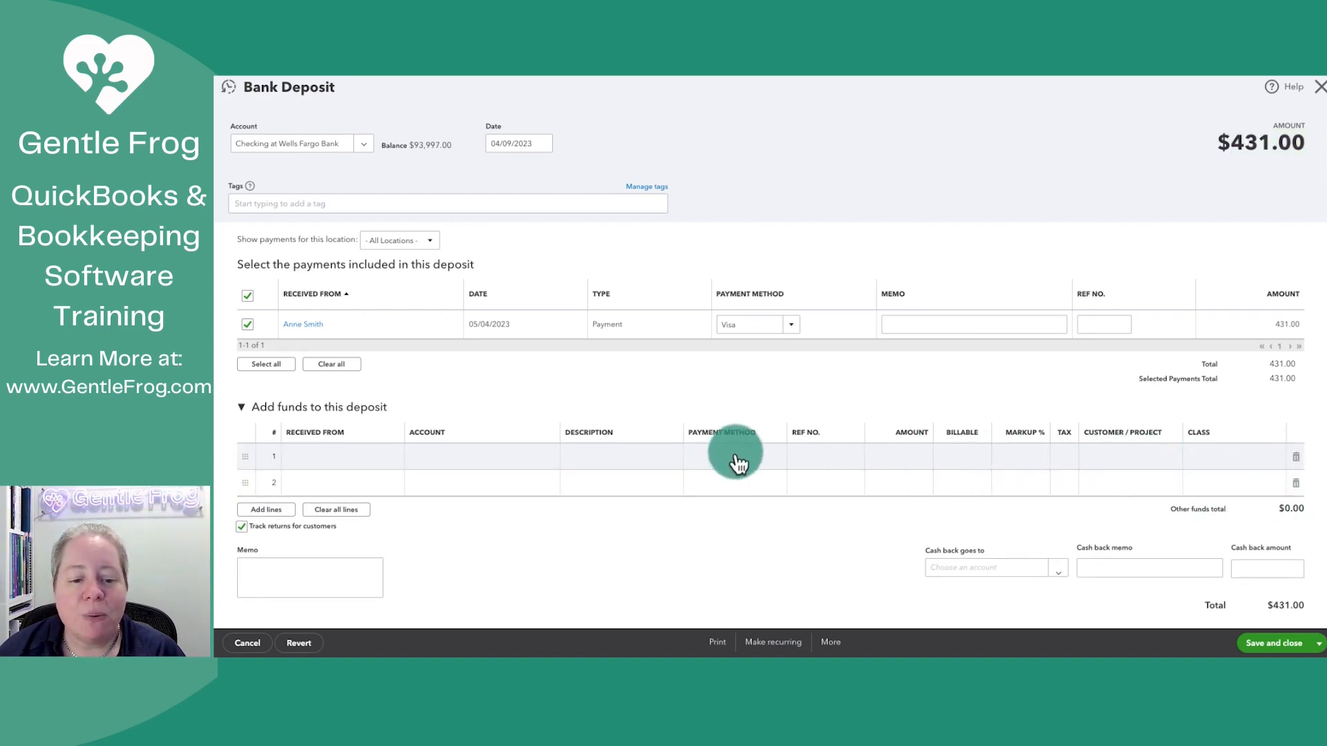
pyautogui.moveTo(791, 455)
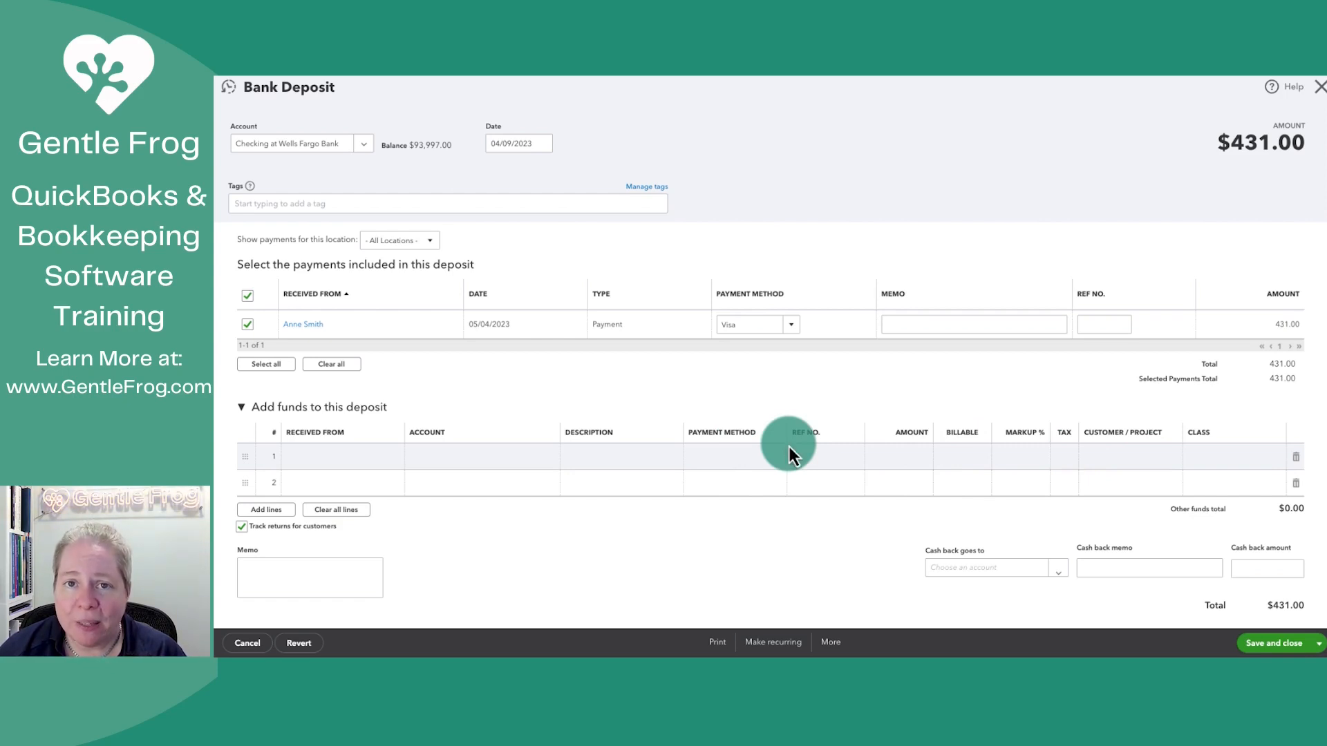
pyautogui.moveTo(677, 430)
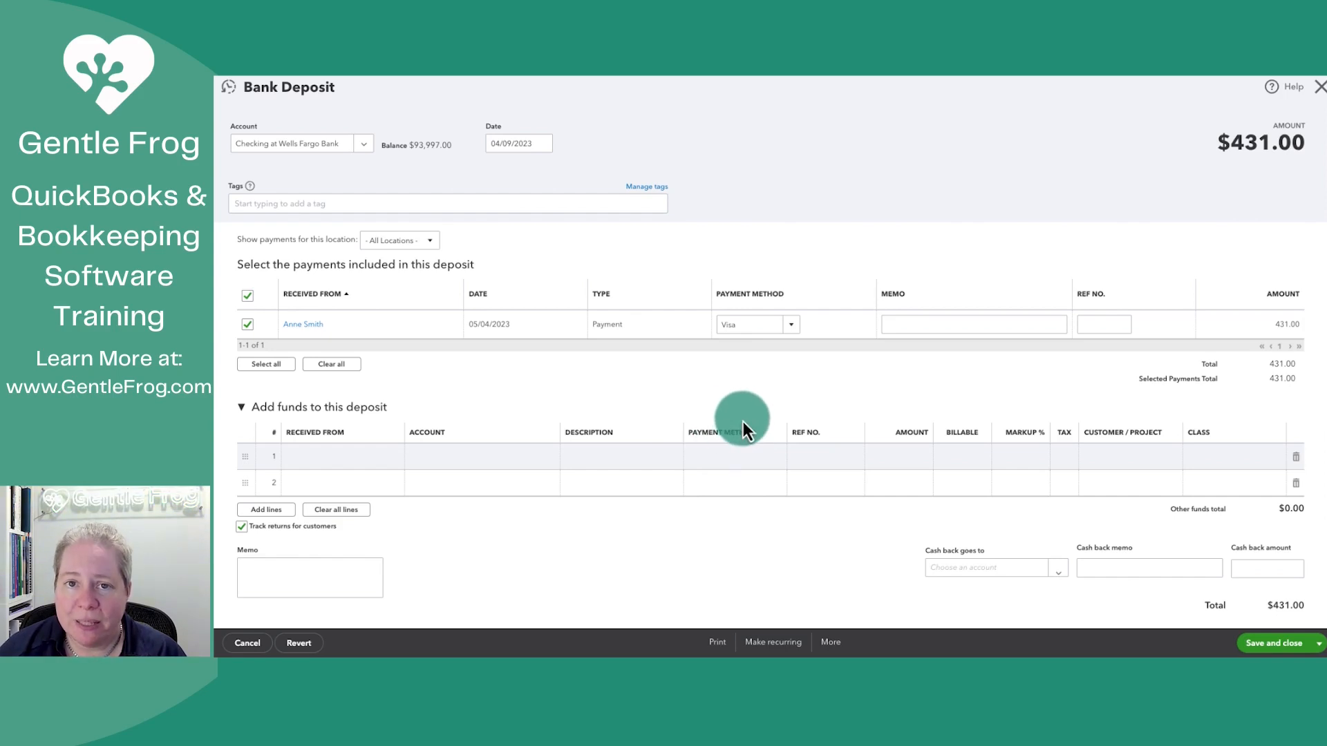
pyautogui.moveTo(804, 457)
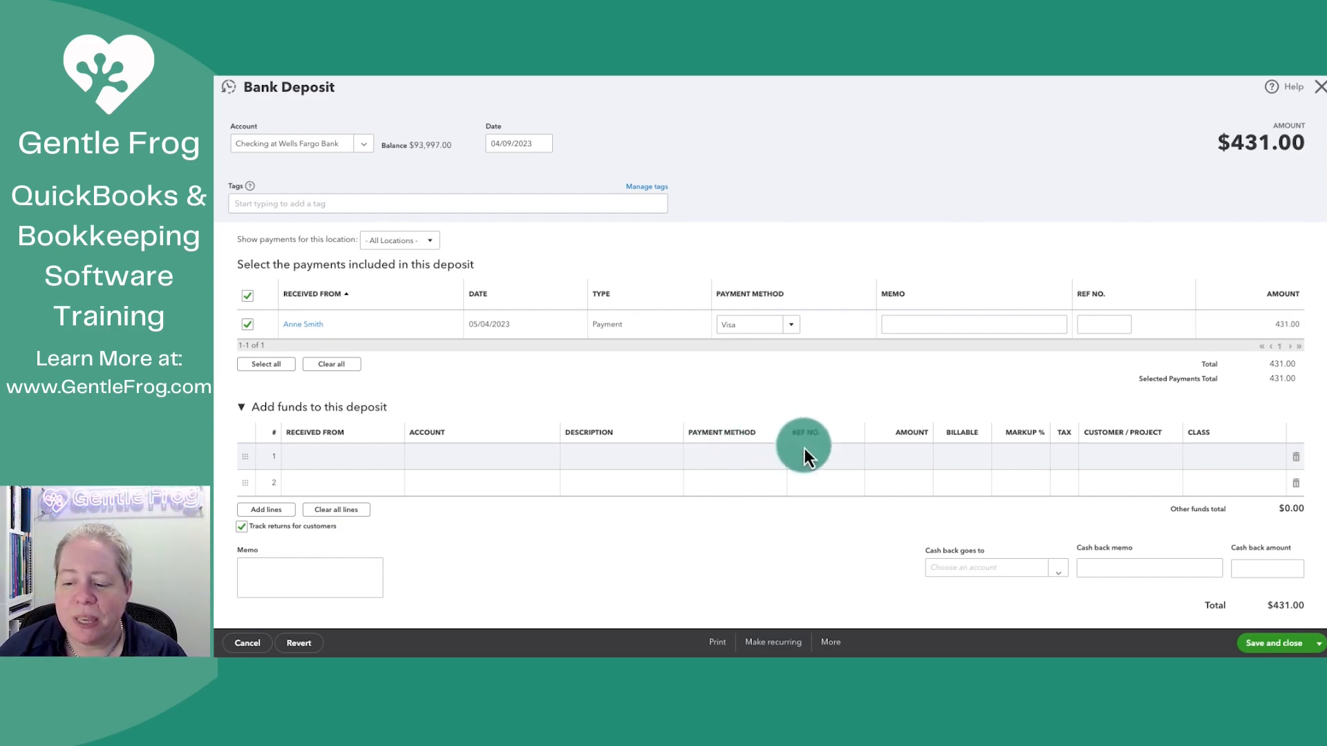
# - Save the deposit at $431 with the manual Consulting Income line removed and return to the report
pyautogui.click(1273, 642)
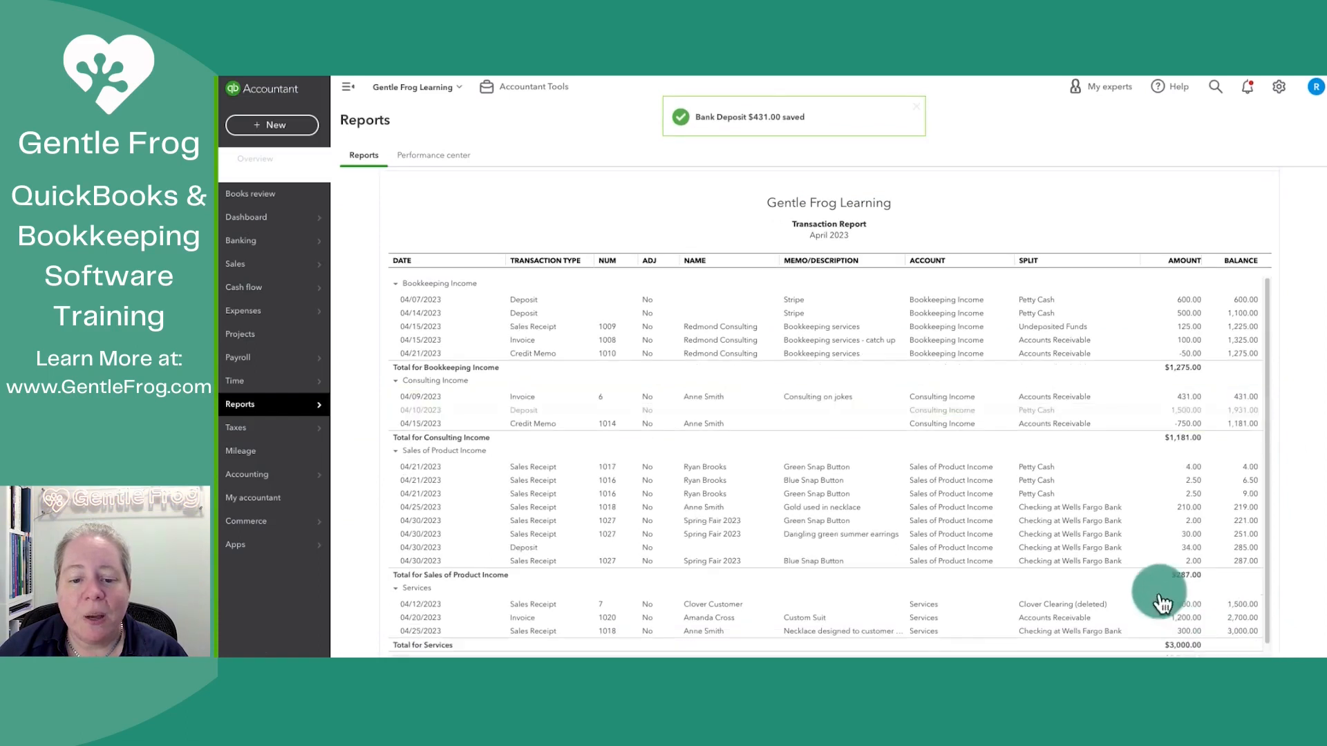